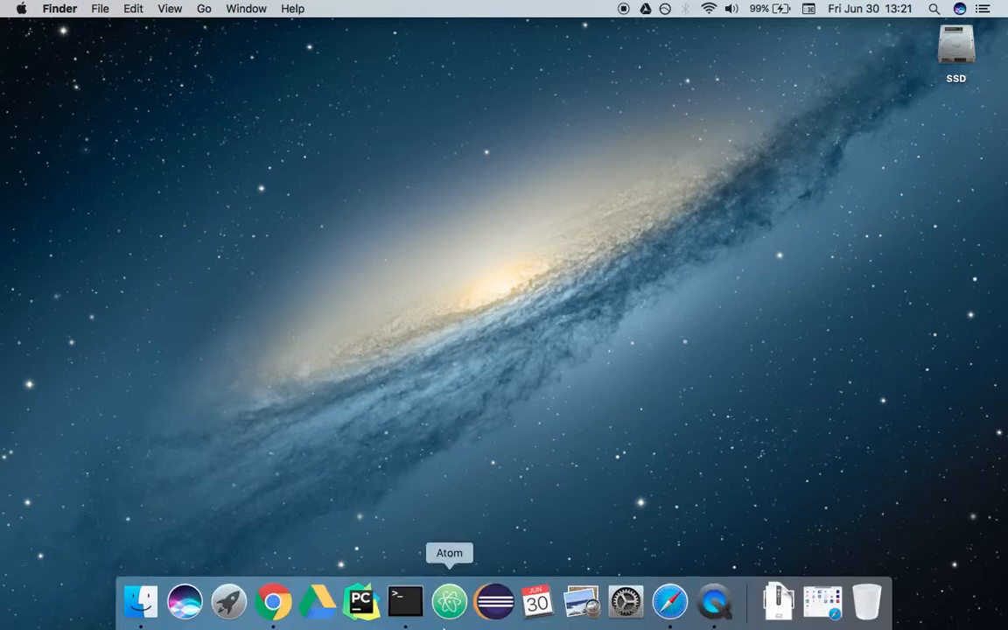
pyautogui.moveTo(777, 602)
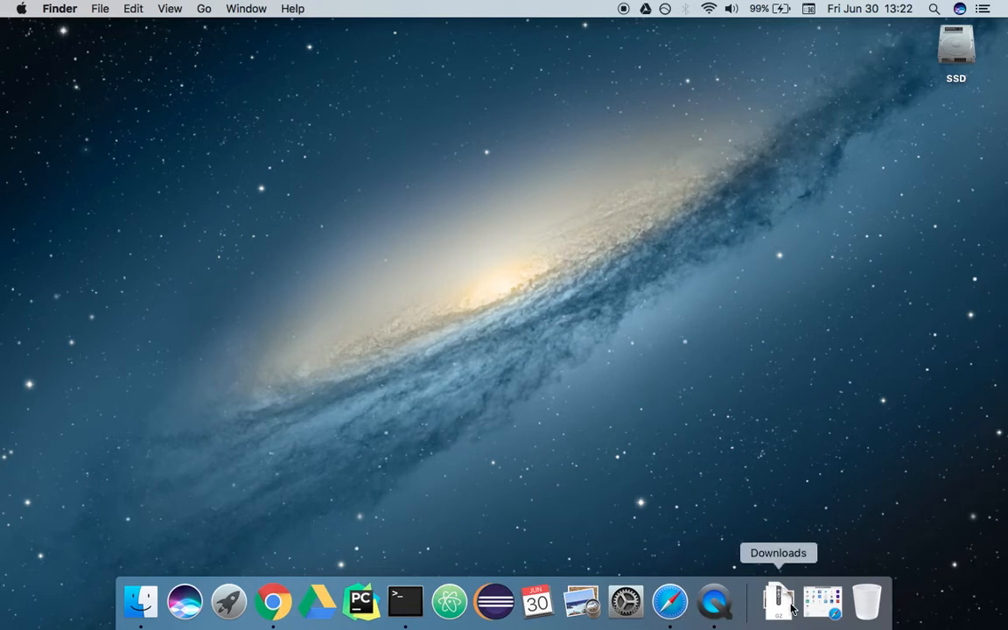
# - Go to github.com in Safari and open the data_recipes repository
pyautogui.click(670, 602)
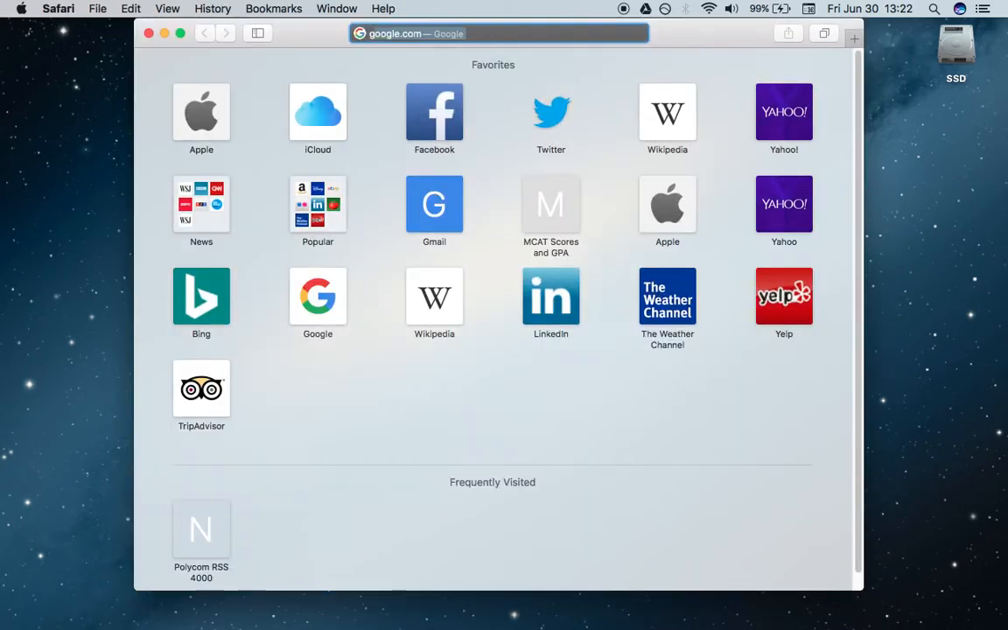
pyautogui.write('github.com/')
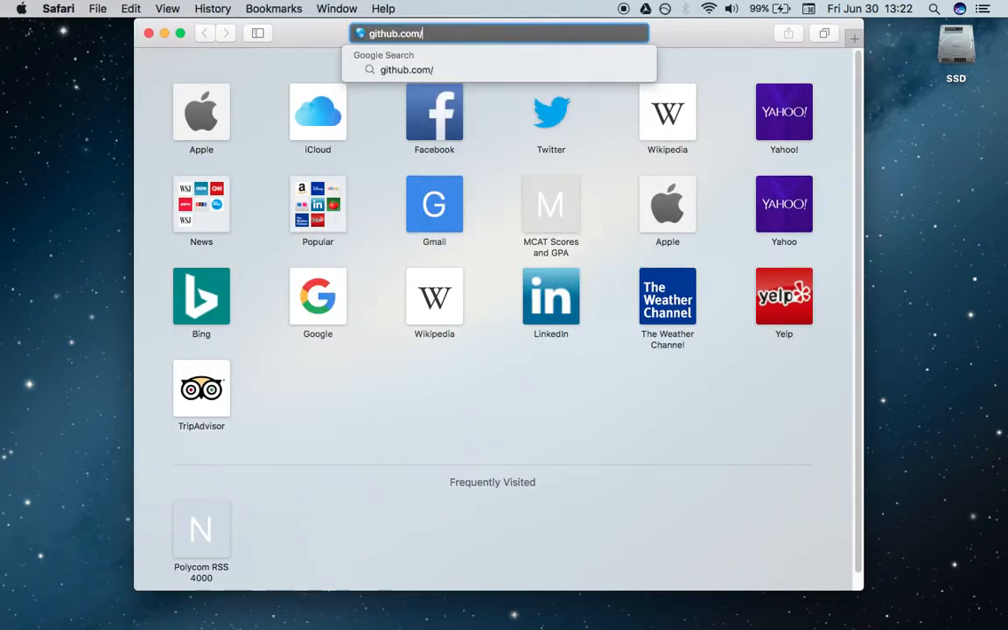
pyautogui.press('Return')
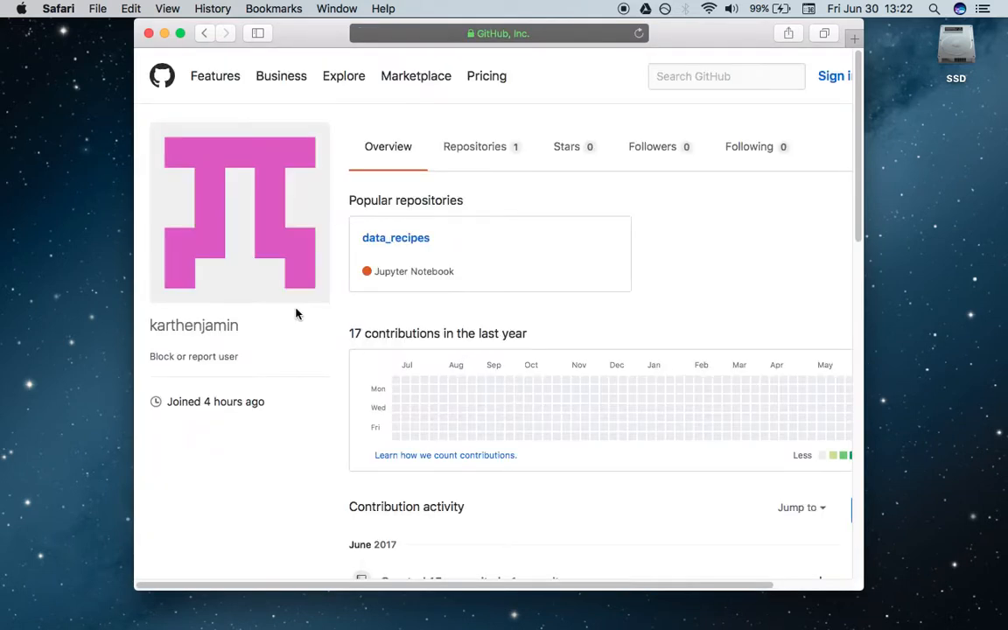
pyautogui.click(396, 238)
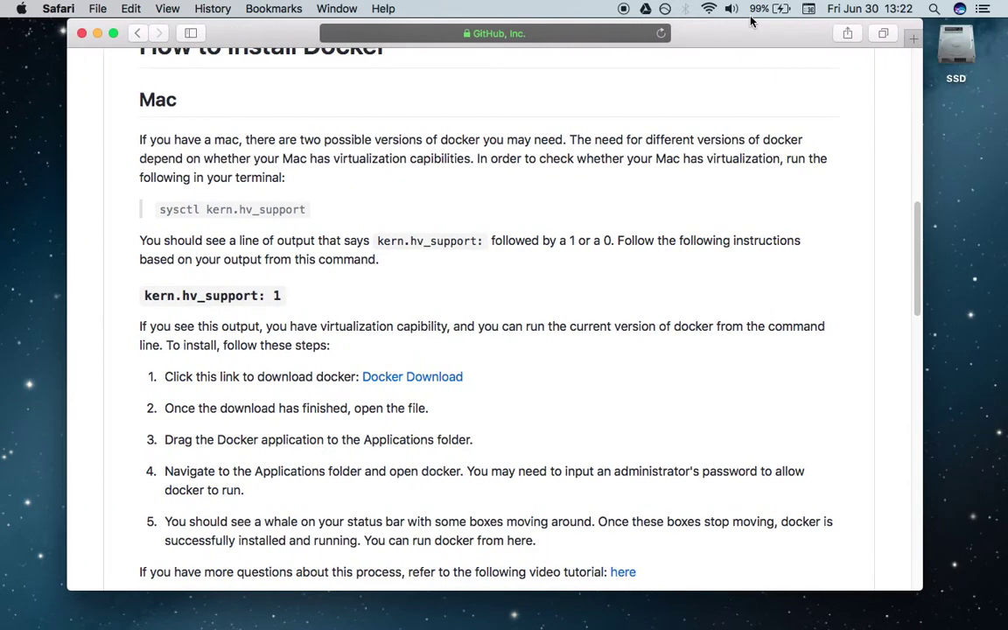
# - Select the sysctl kern.hv_support command, switch to Terminal, and reach the kern.hv_support: 0 section
pyautogui.scroll(3)
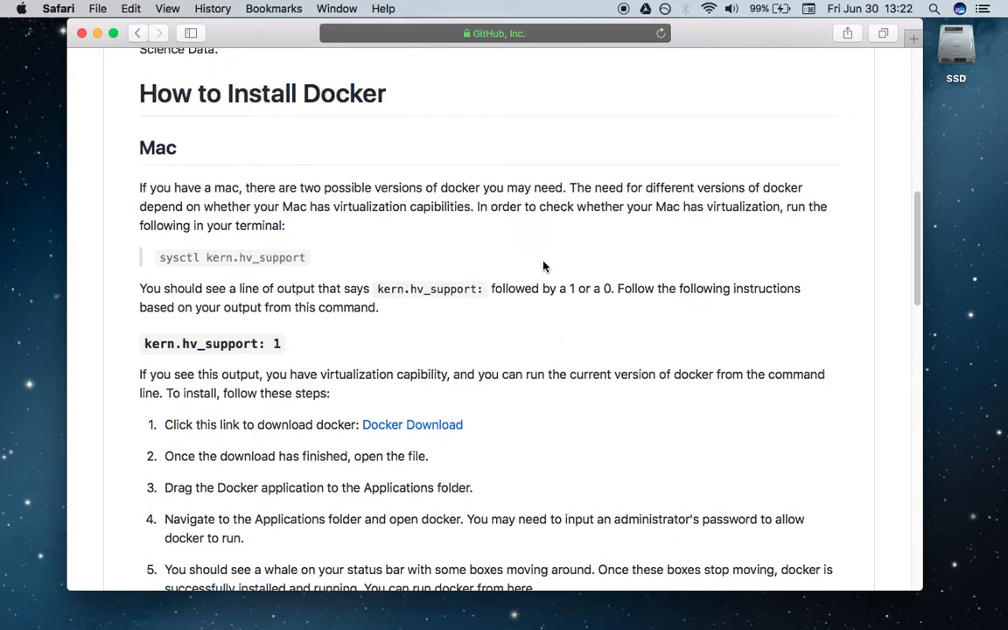
pyautogui.scroll(-3)
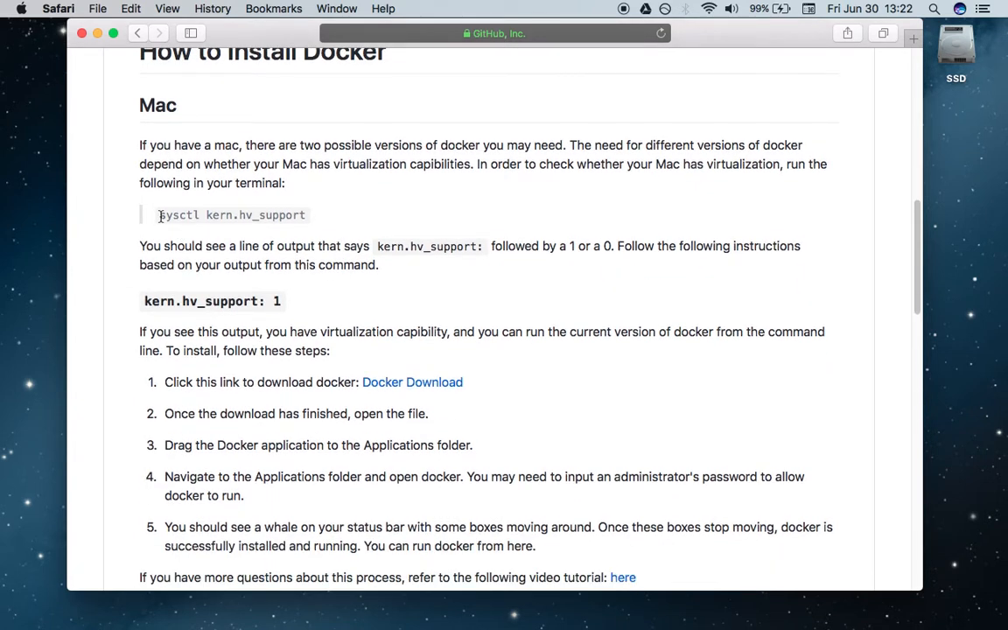
pyautogui.doubleClick(178, 213)
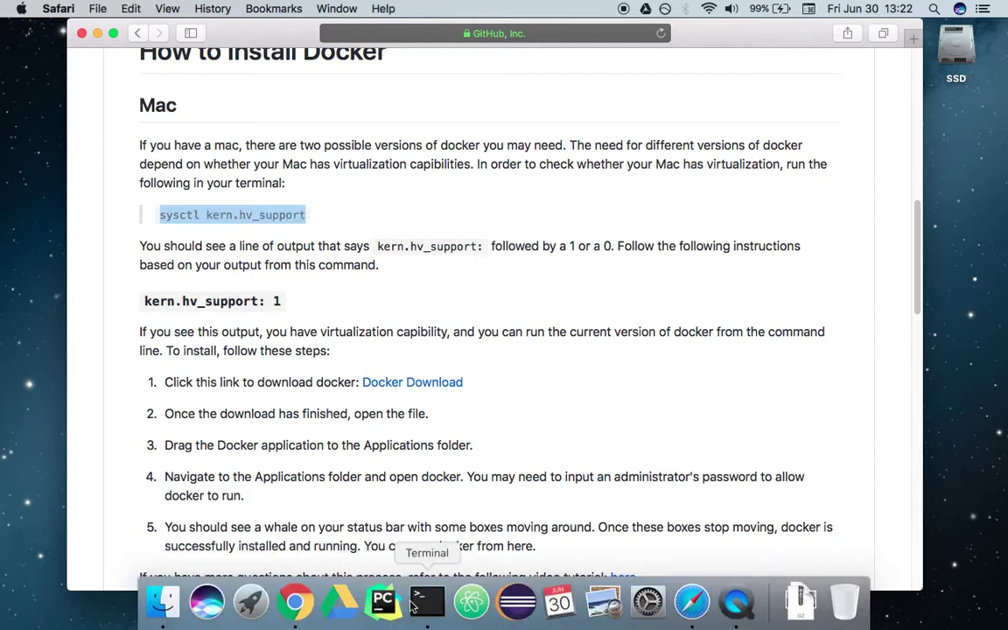
pyautogui.click(427, 602)
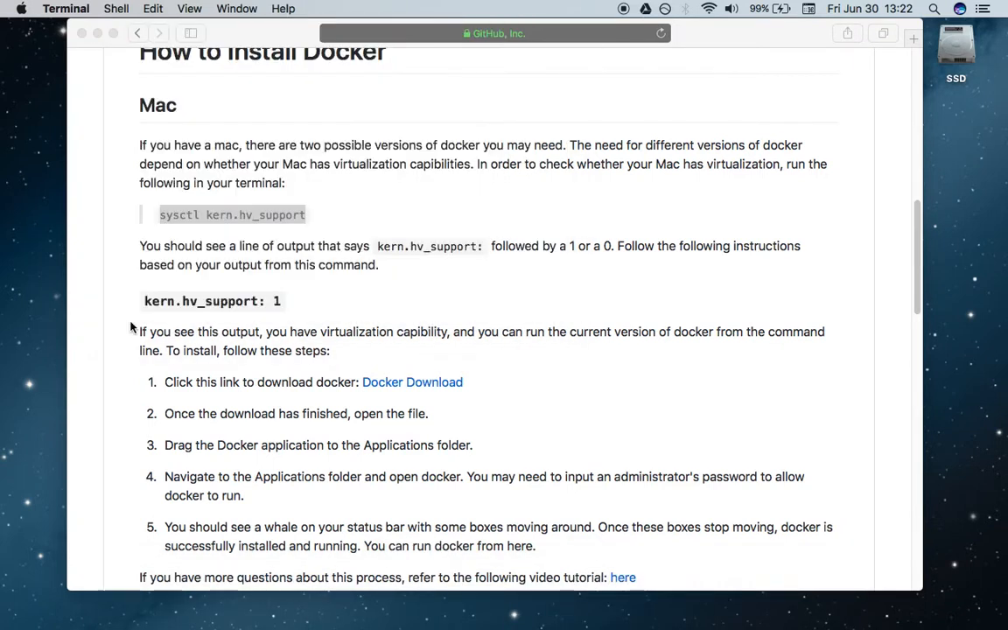
pyautogui.scroll(-3)
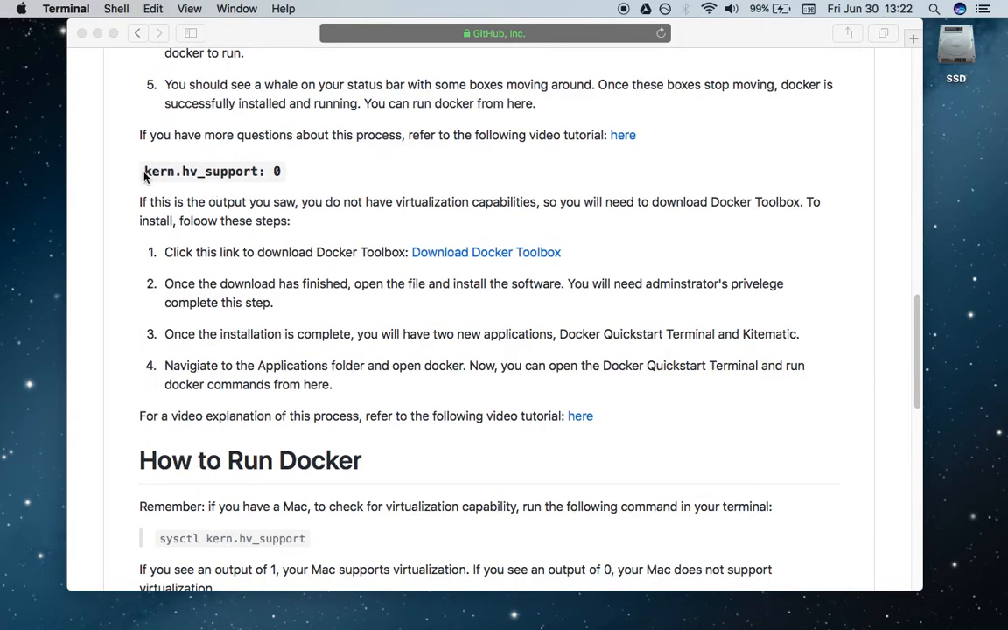
pyautogui.moveTo(301, 173)
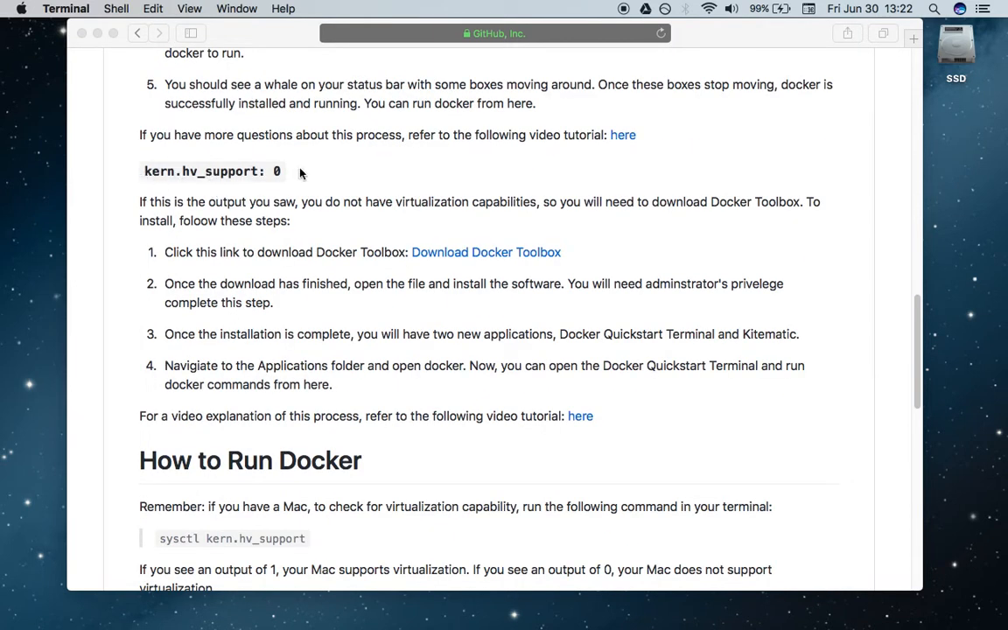
pyautogui.moveTo(521, 221)
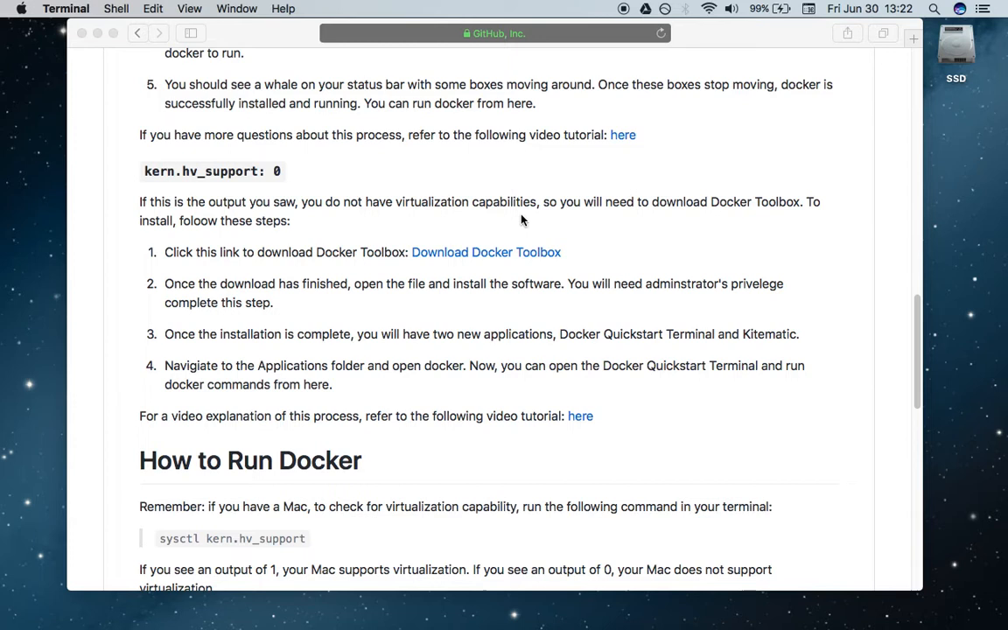
pyautogui.moveTo(716, 203)
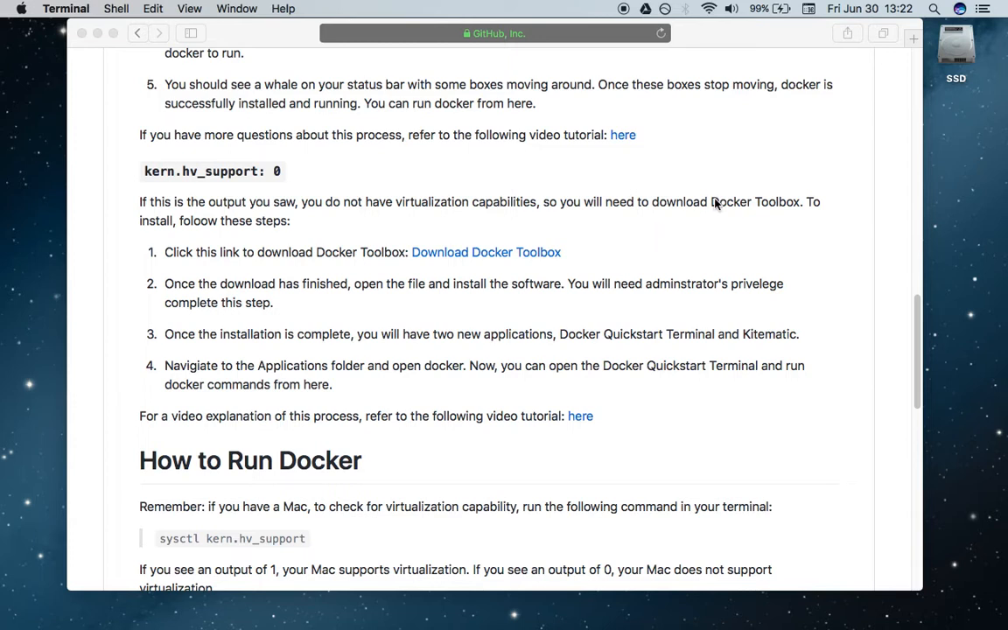
pyautogui.moveTo(294, 182)
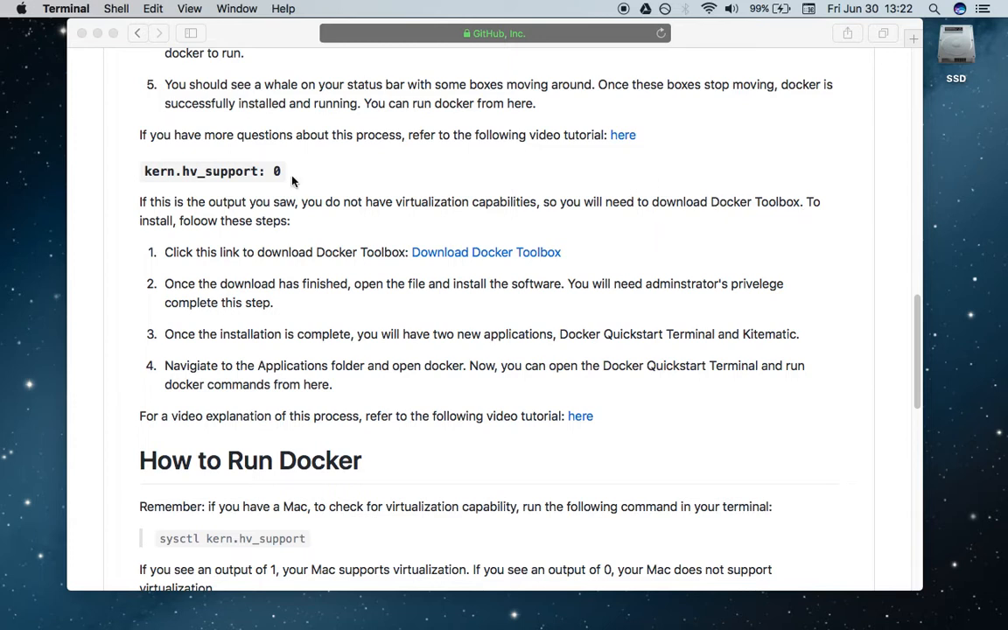
pyautogui.moveTo(462, 259)
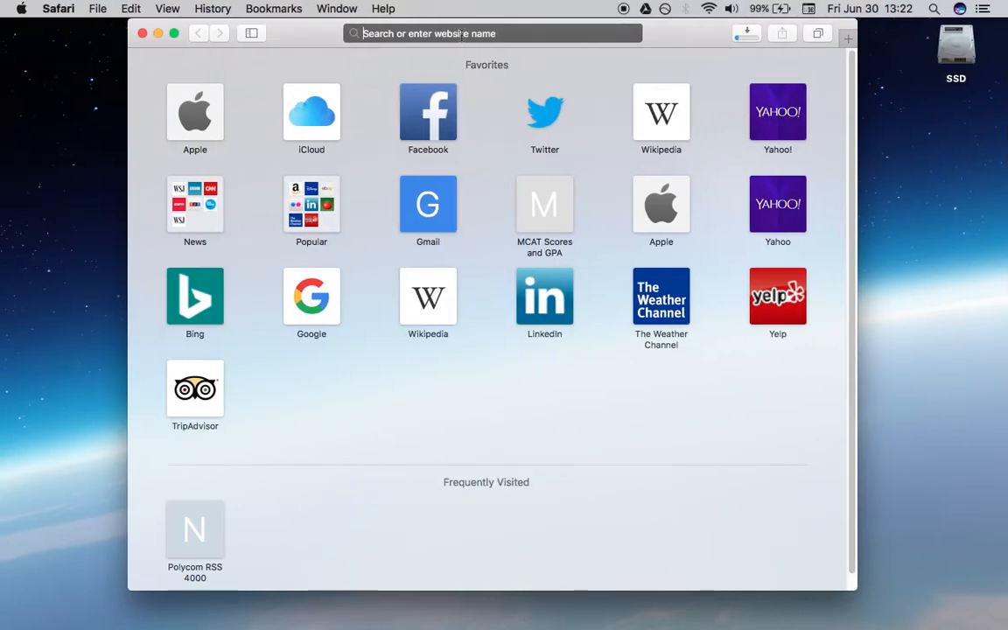
# - Search the web for docker toolbox mac and open the Docker Toolbox macOS install docs
pyautogui.write('docker too')
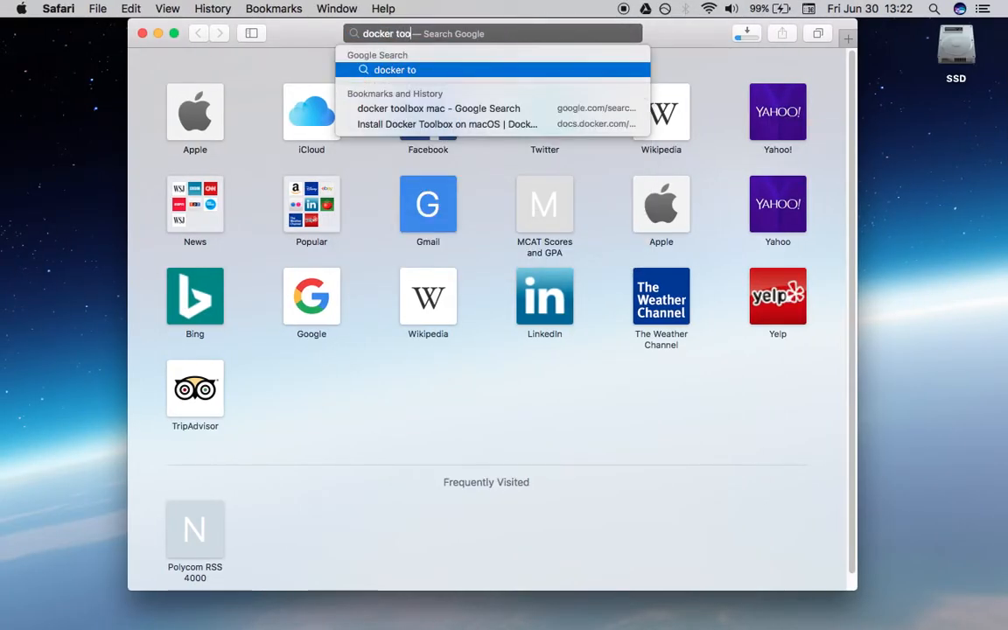
pyautogui.click(437, 109)
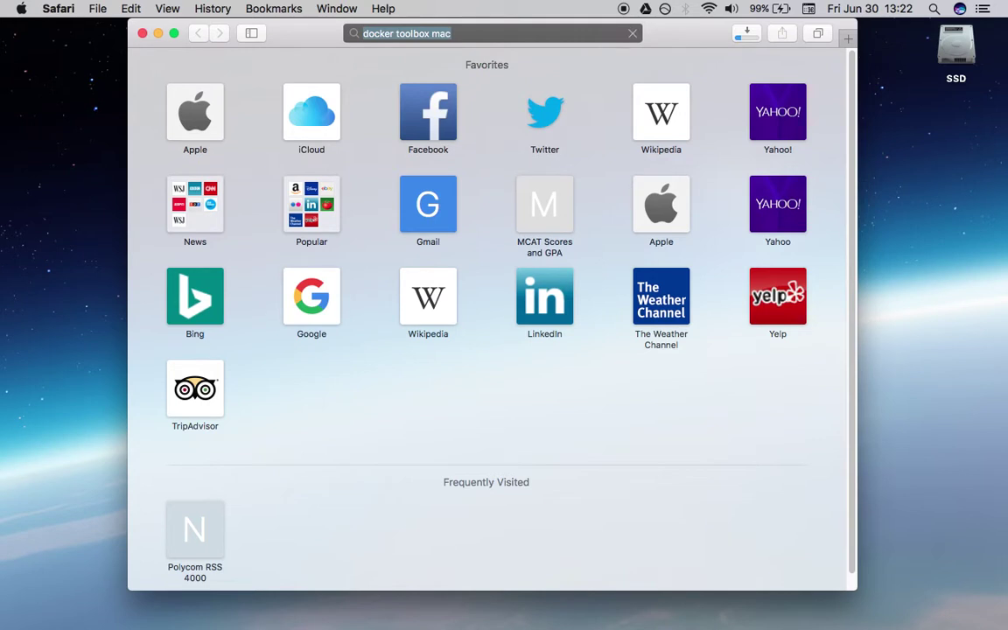
pyautogui.press('Return')
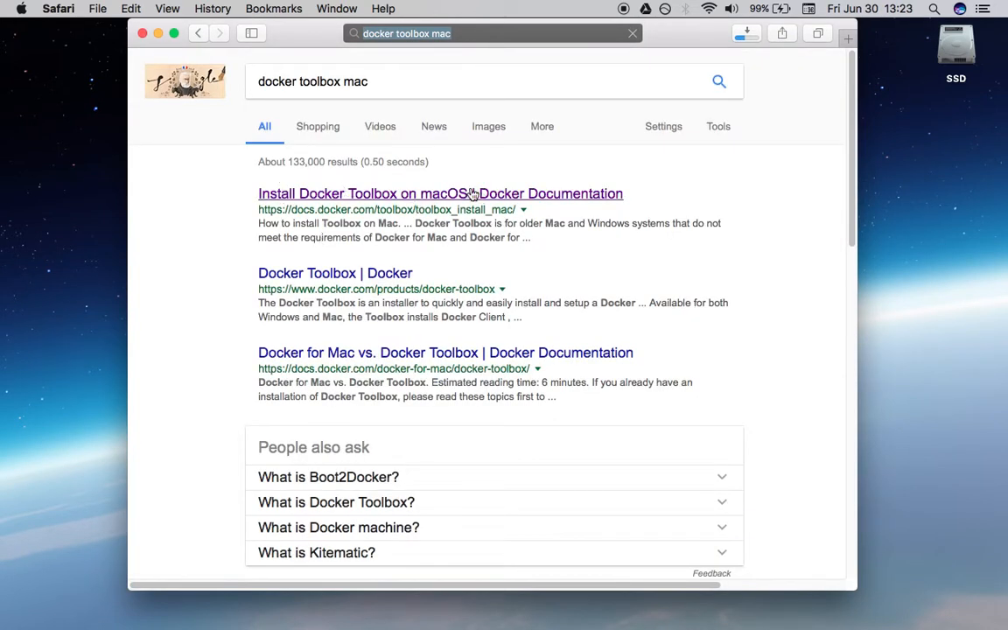
pyautogui.click(441, 192)
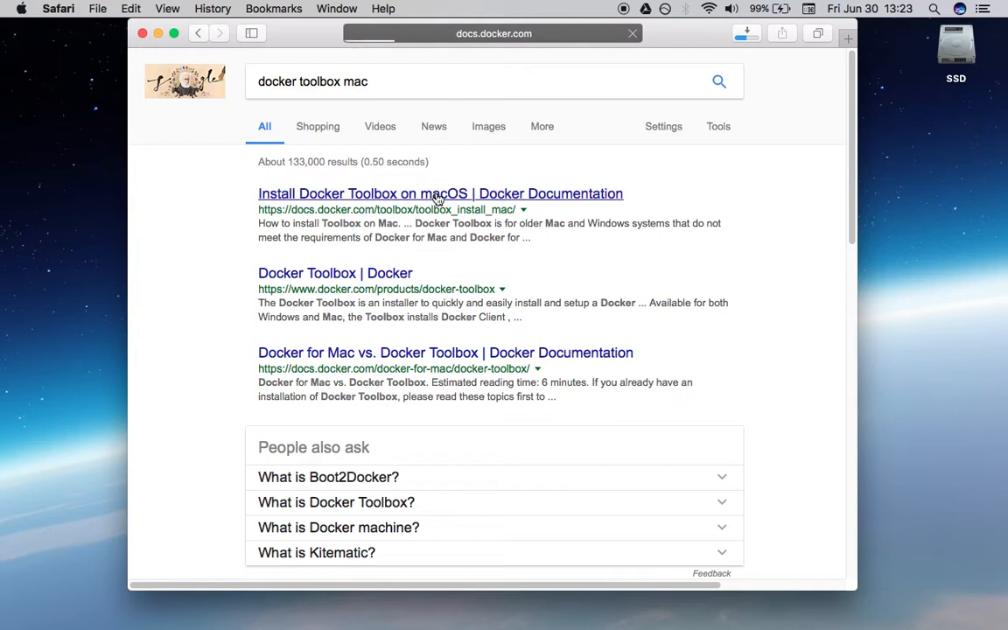
pyautogui.moveTo(231, 281)
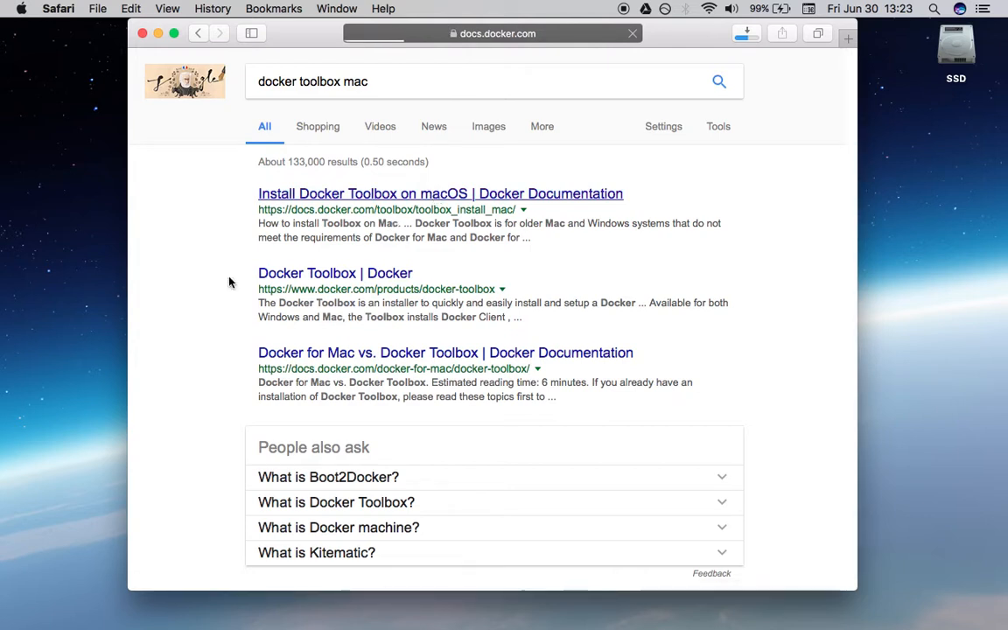
pyautogui.click(441, 193)
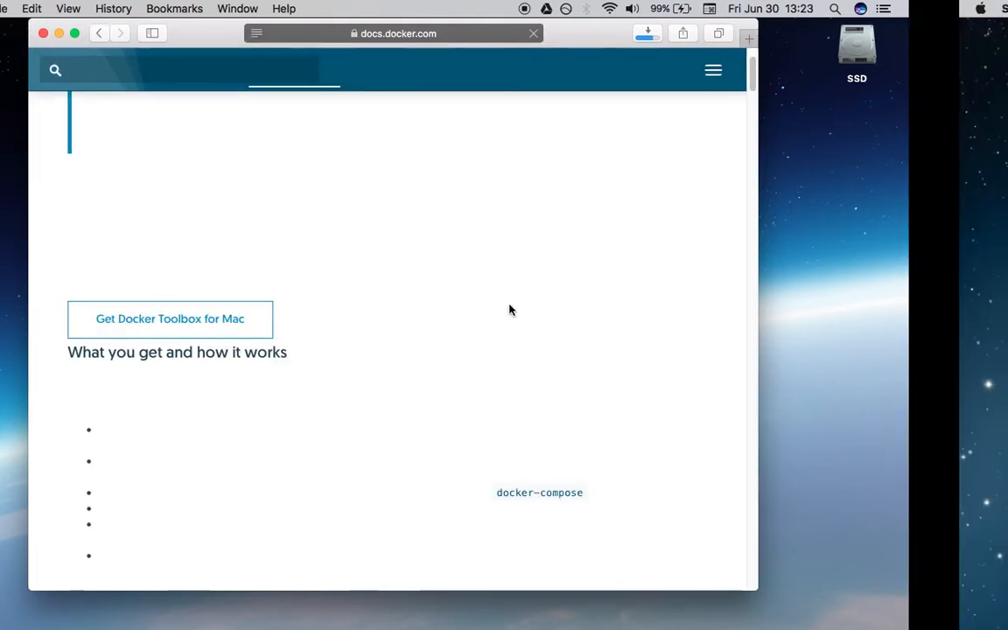
# - Download DockerToolbox.pkg and show it in the recent downloads
pyautogui.click(812, 33)
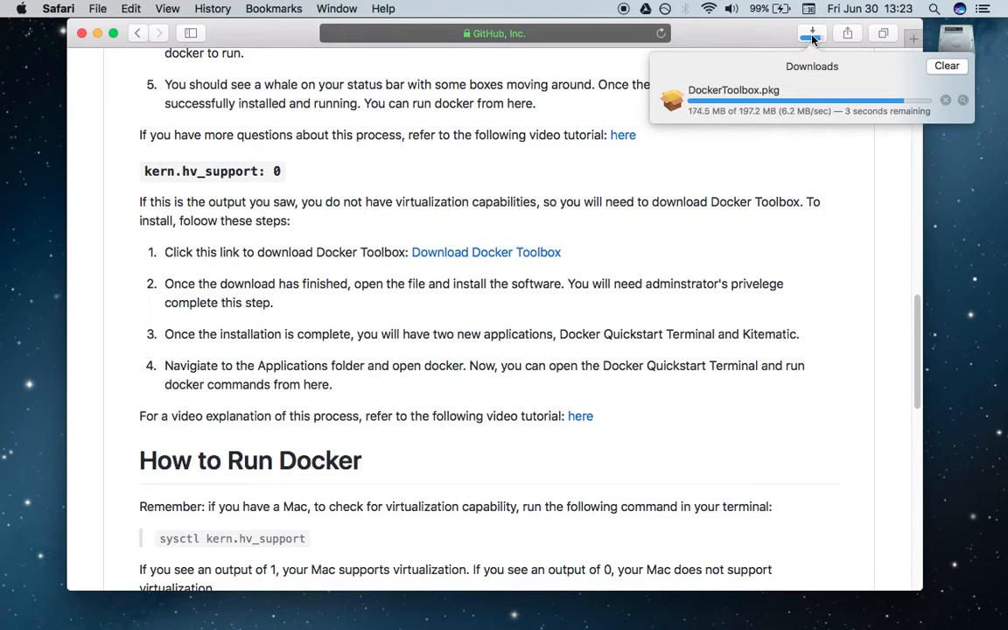
pyautogui.click(811, 33)
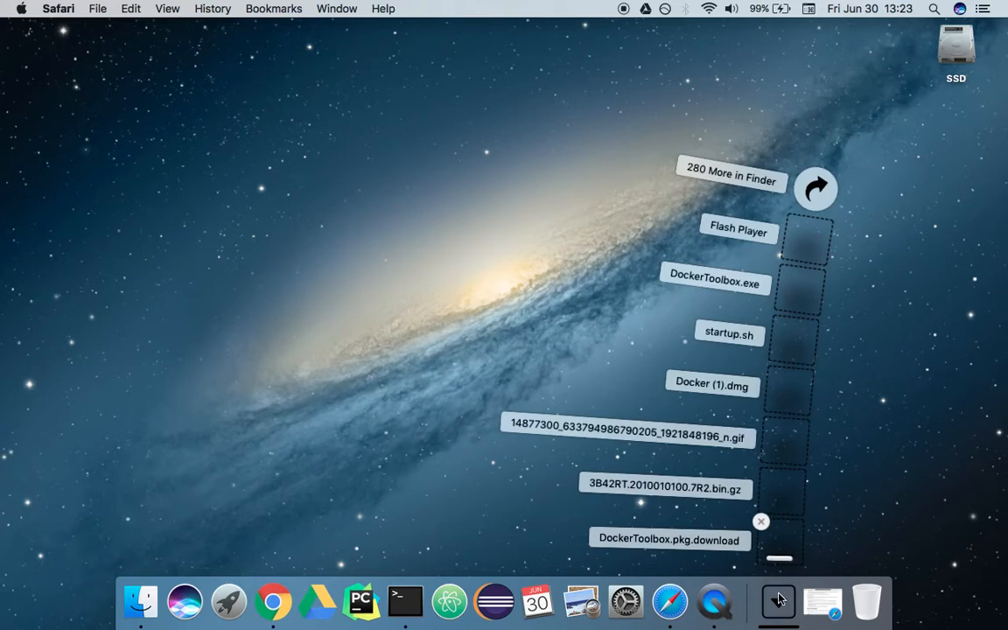
# - Run the DockerToolbox.pkg installer as a standard install on the SSD, authorized with the password
pyautogui.click(777, 602)
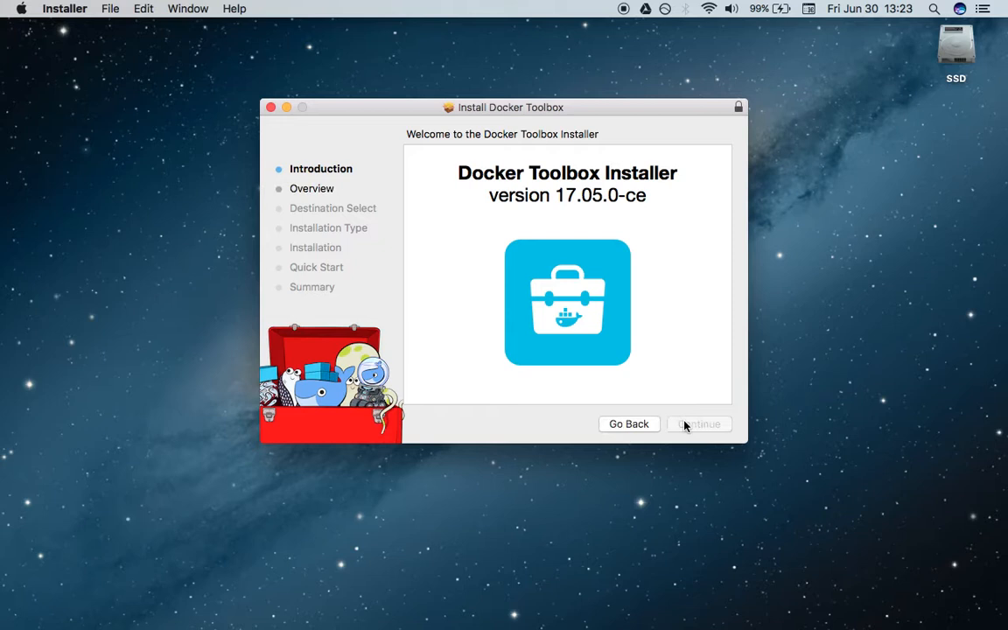
pyautogui.click(700, 424)
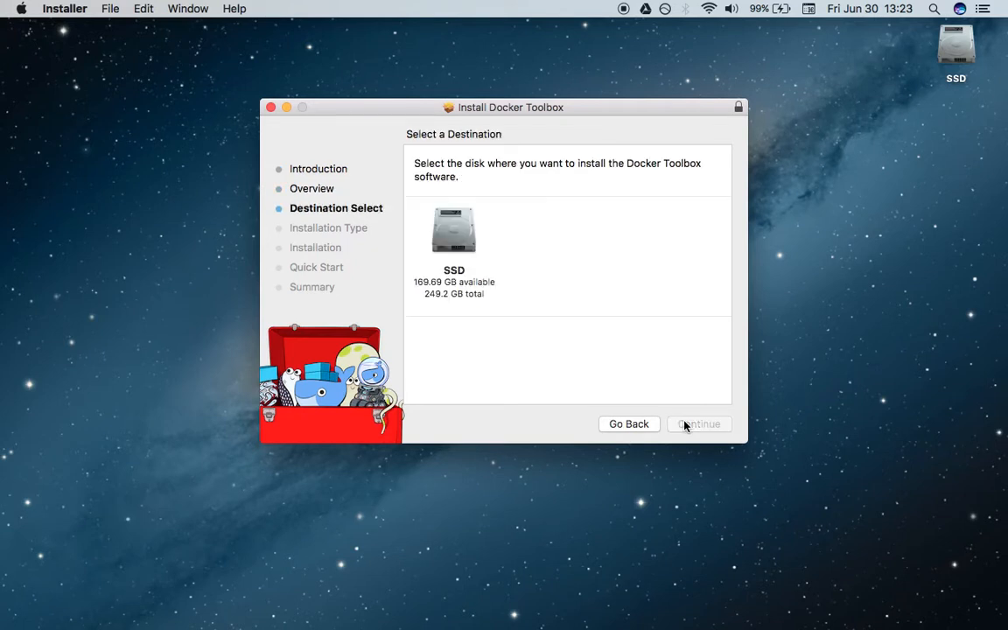
pyautogui.click(700, 423)
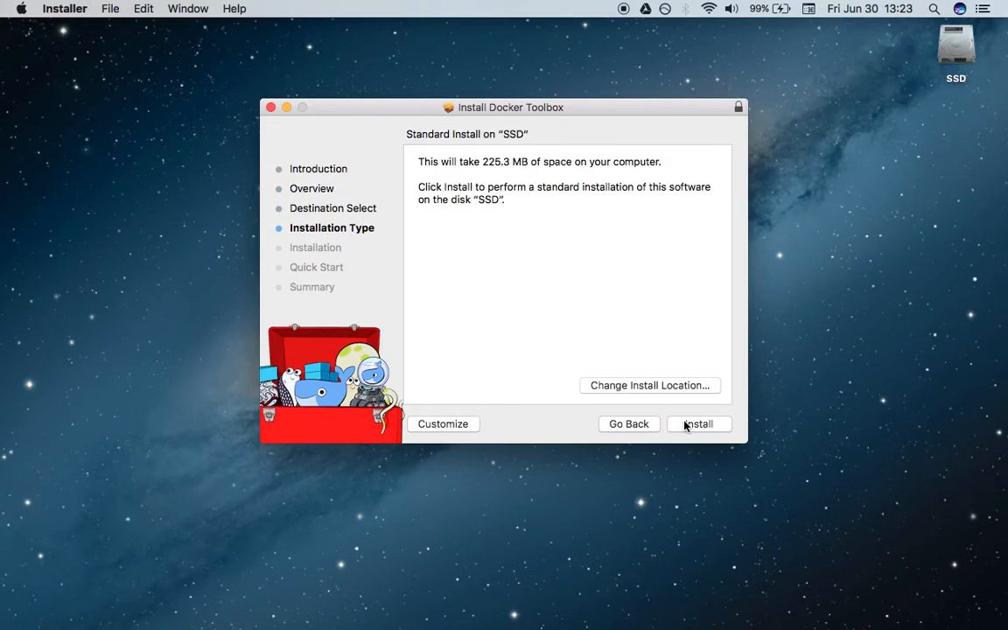
pyautogui.click(698, 423)
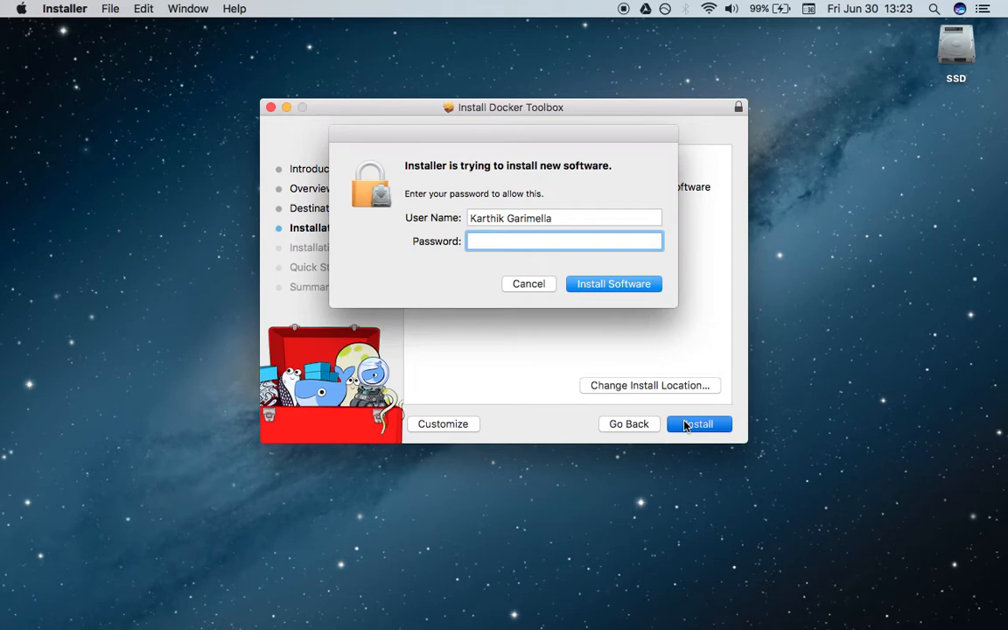
pyautogui.write('password')
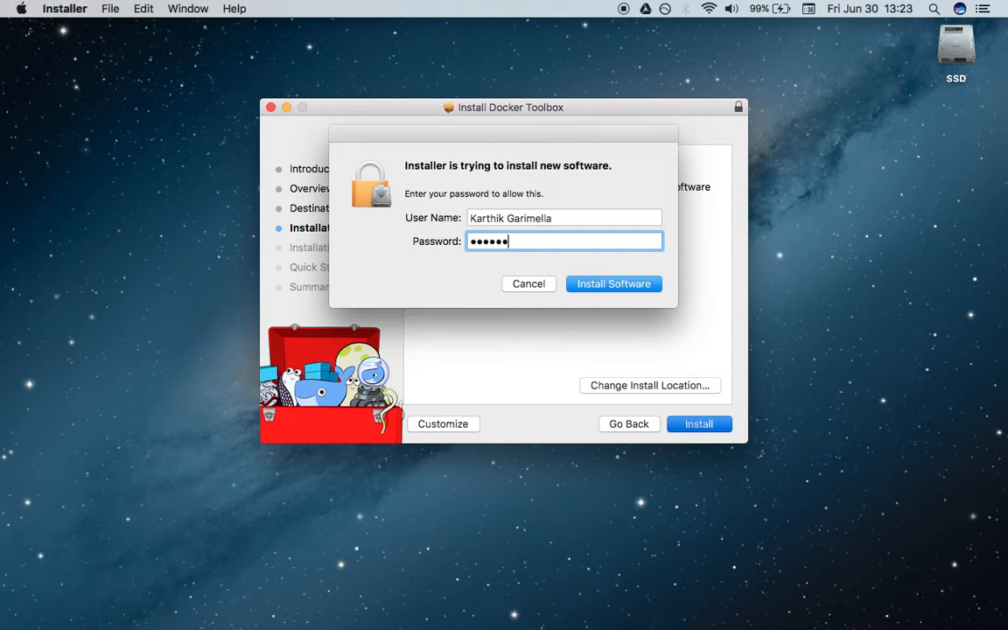
pyautogui.click(613, 283)
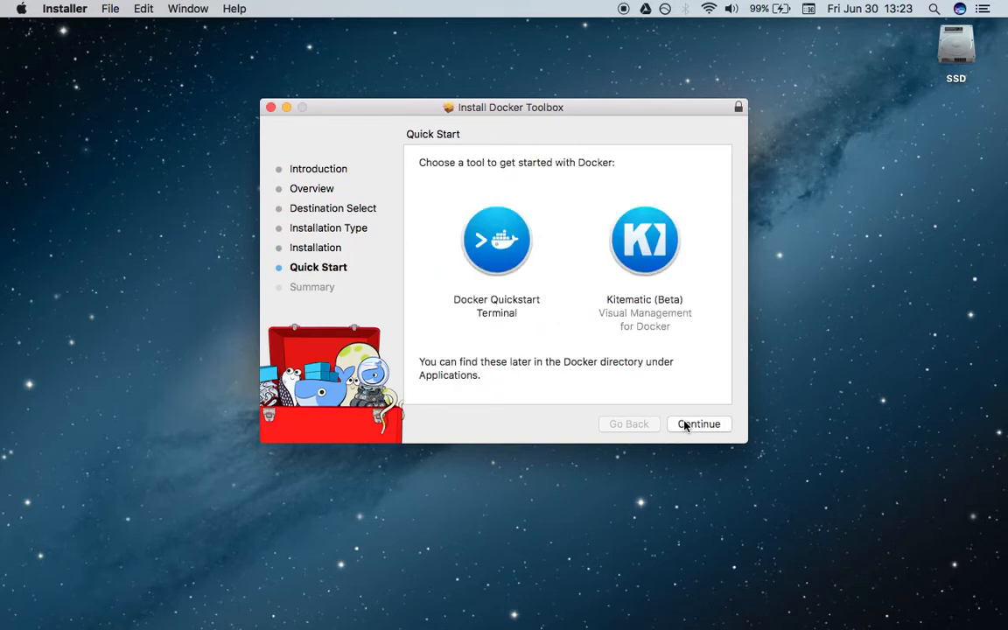
pyautogui.moveTo(470, 340)
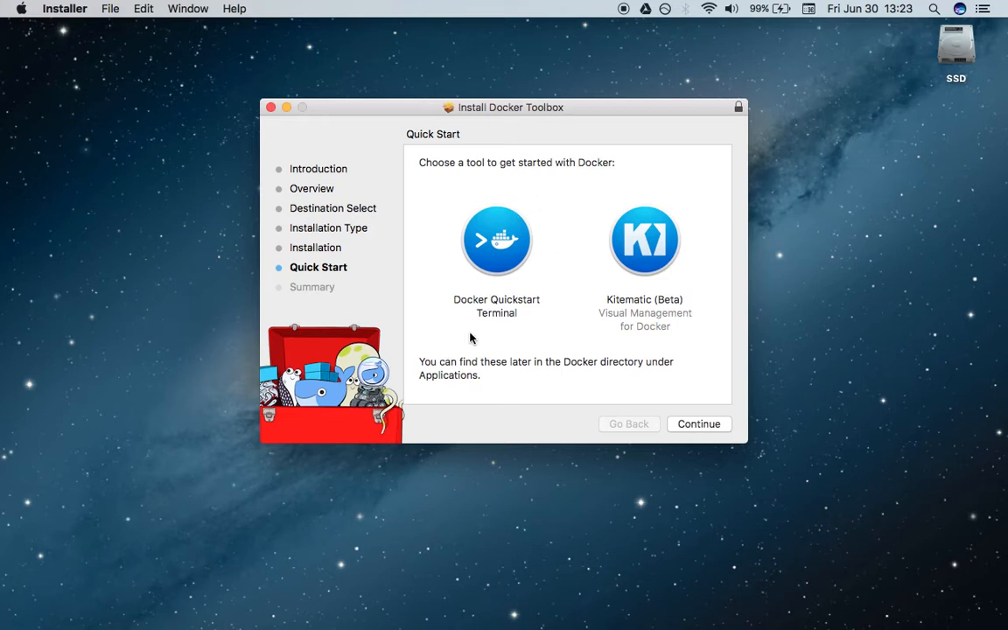
pyautogui.moveTo(697, 298)
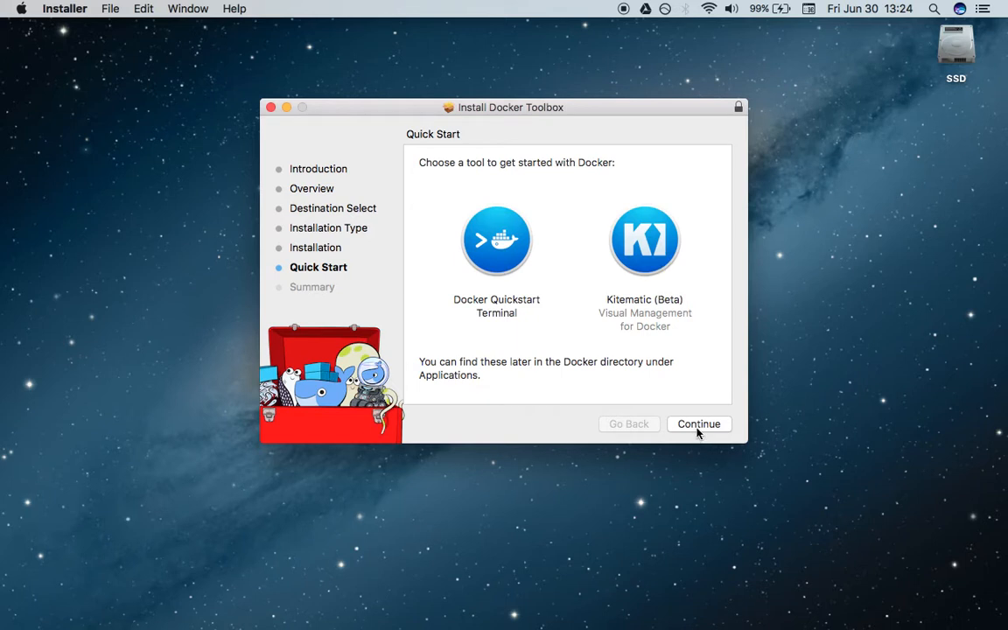
# - Continue past the Quick Start step and move the installer package to Trash, closing Installer
pyautogui.click(698, 424)
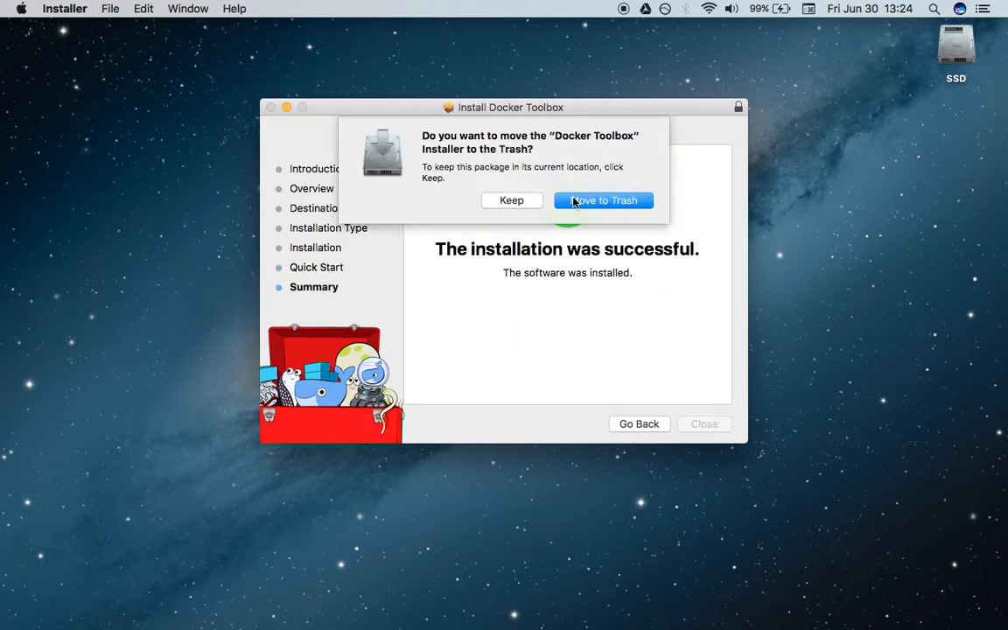
pyautogui.click(602, 199)
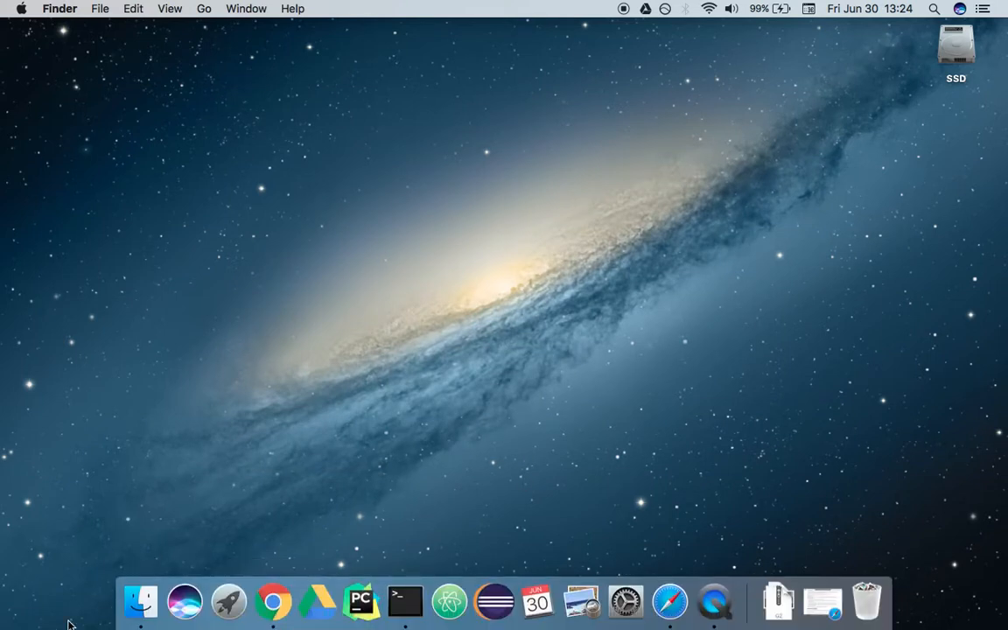
# - From Finder's Applications/Docker folder, launch Docker Quickstart Terminal
pyautogui.click(140, 602)
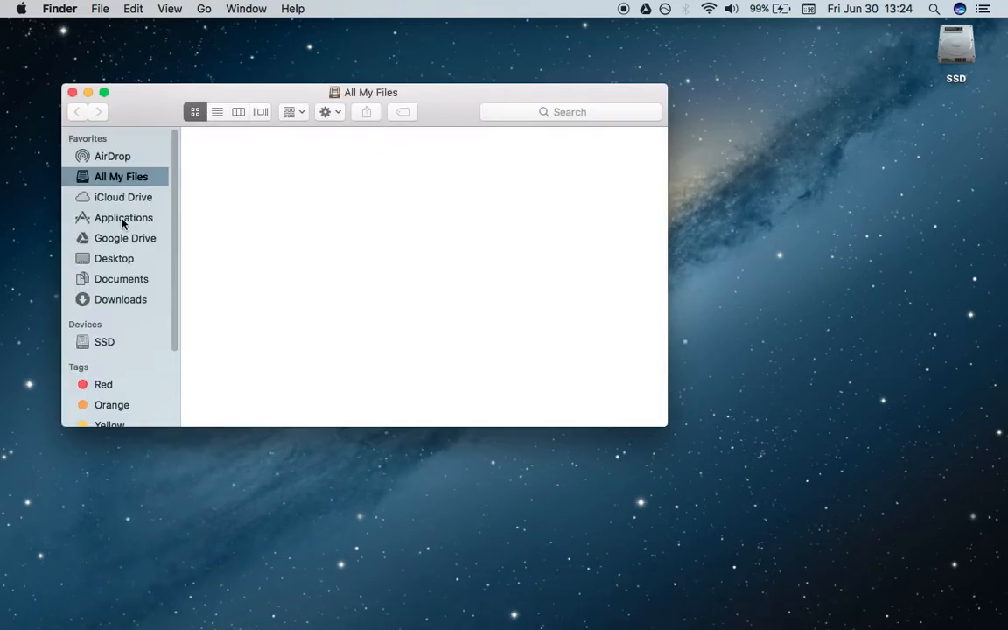
pyautogui.click(123, 217)
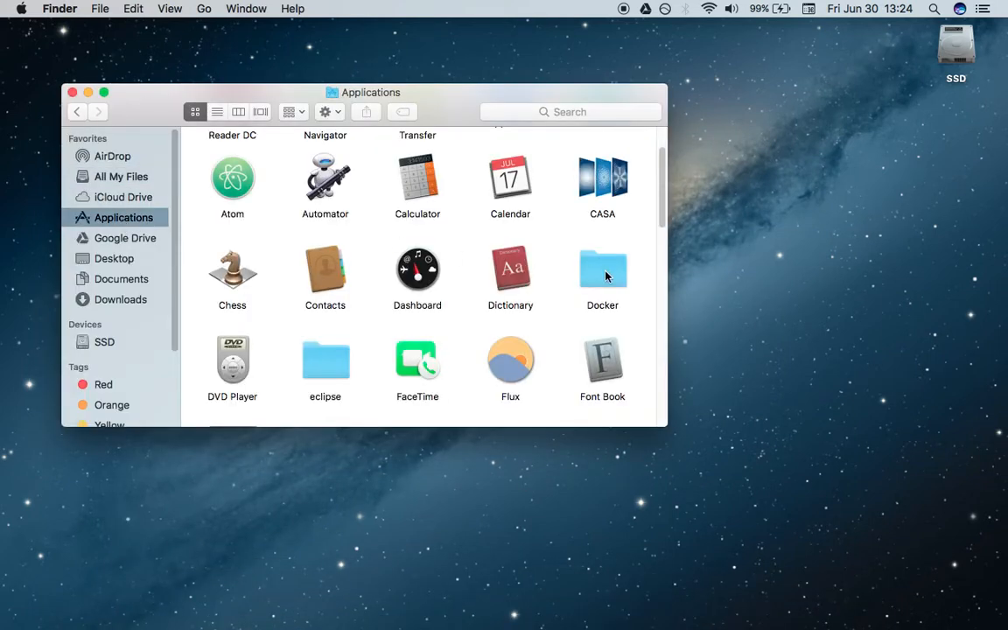
pyautogui.doubleClick(602, 270)
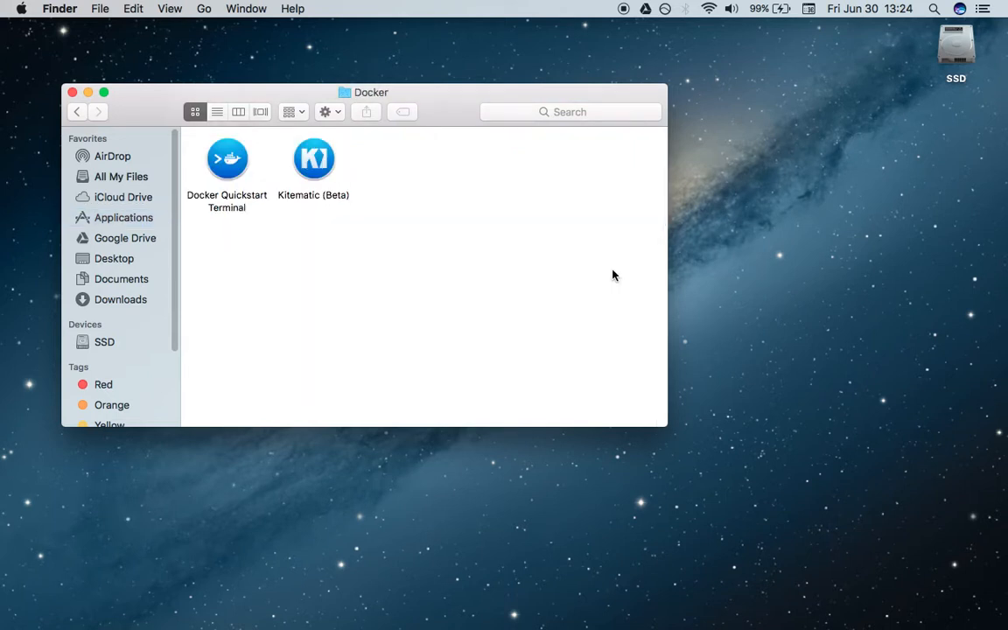
pyautogui.moveTo(200, 217)
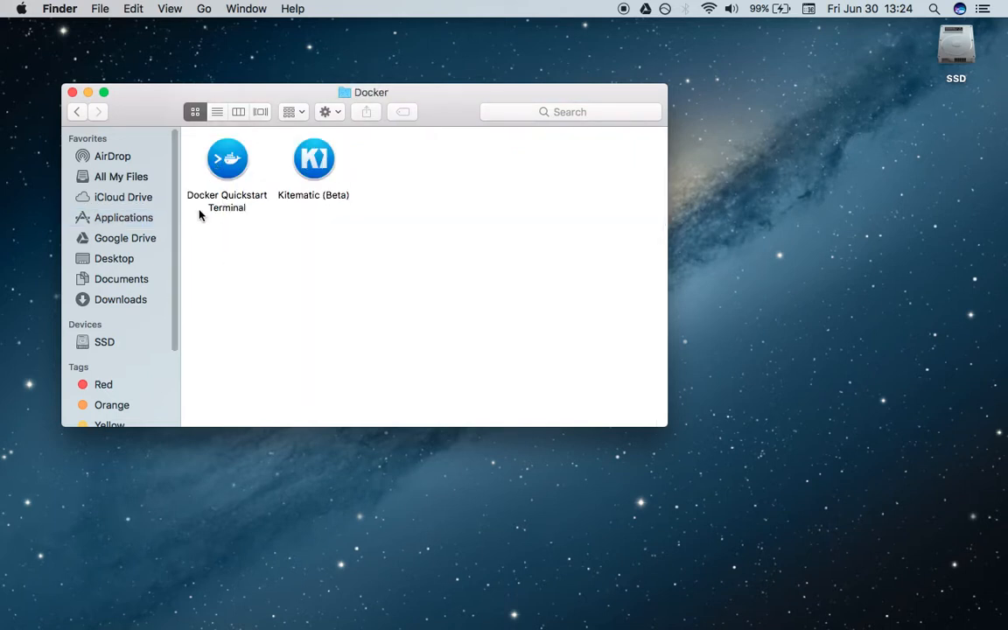
pyautogui.click(227, 159)
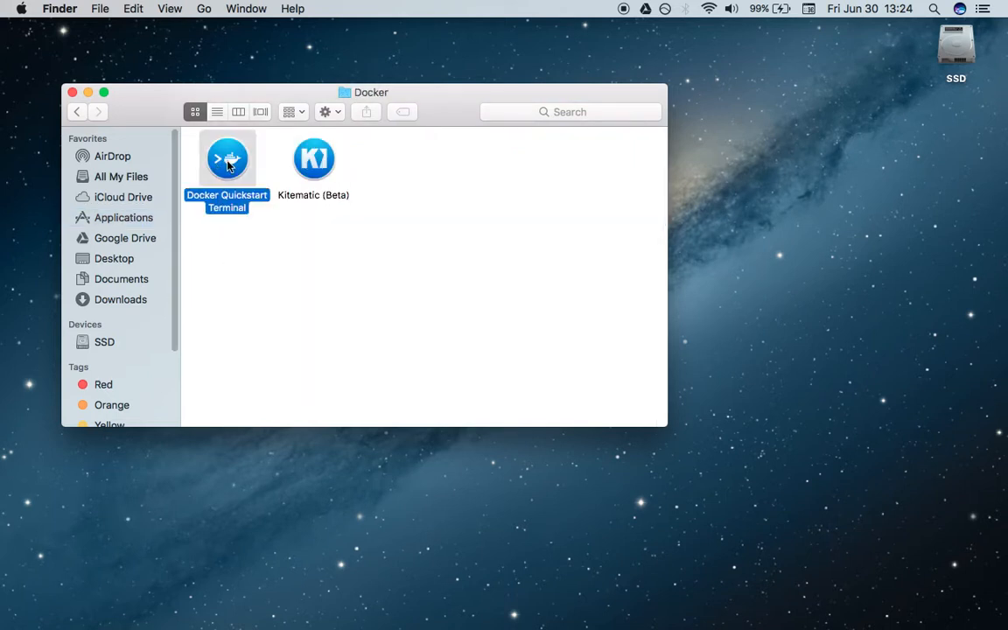
pyautogui.doubleClick(227, 157)
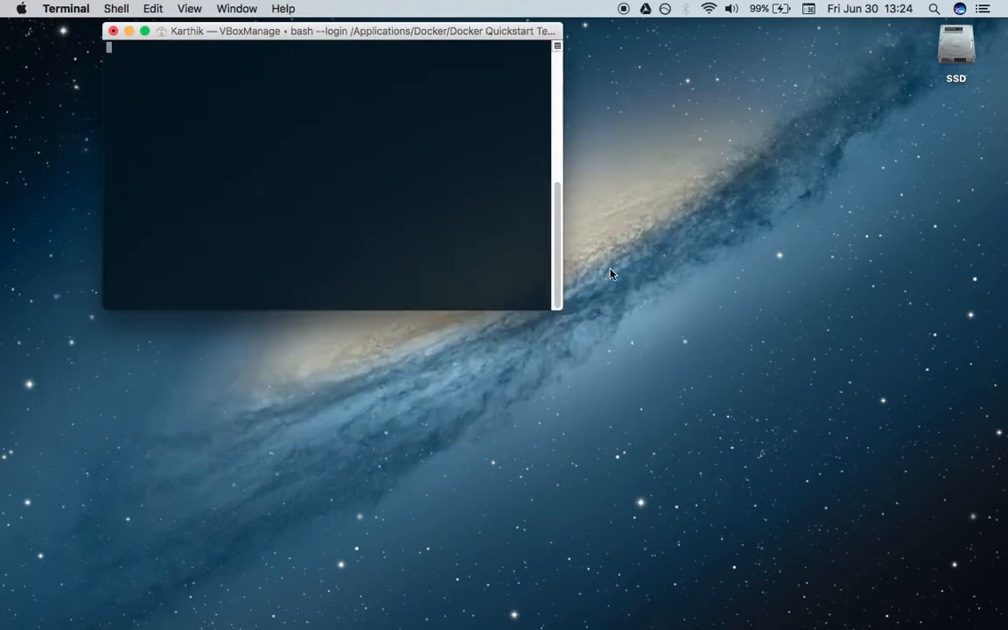
# - Enlarge the Quickstart Terminal and run docker to list its subcommands and version details
pyautogui.moveTo(561, 312); pyautogui.dragTo(821, 522)
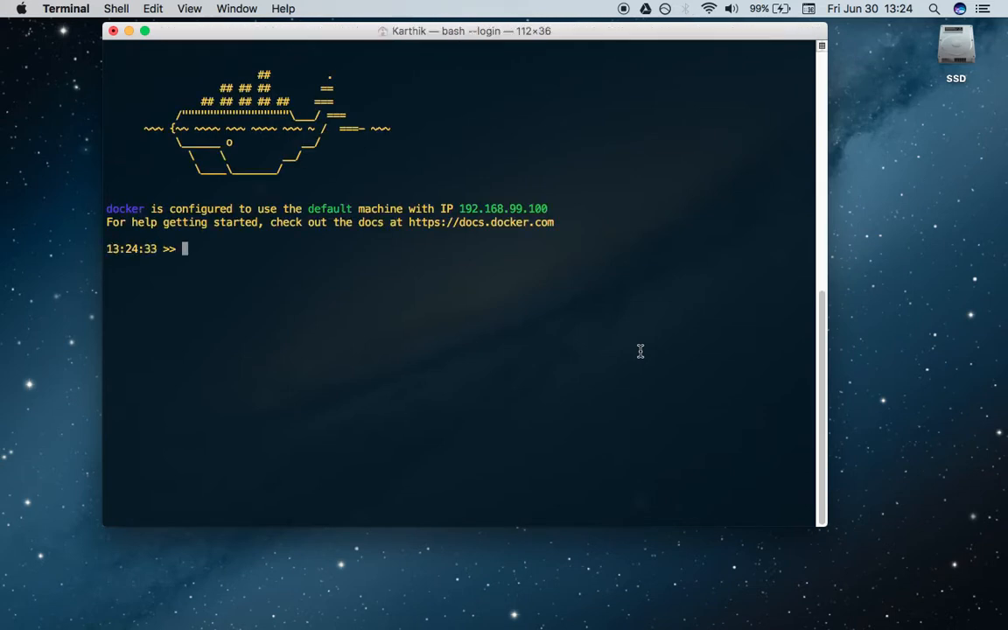
pyautogui.moveTo(305, 219)
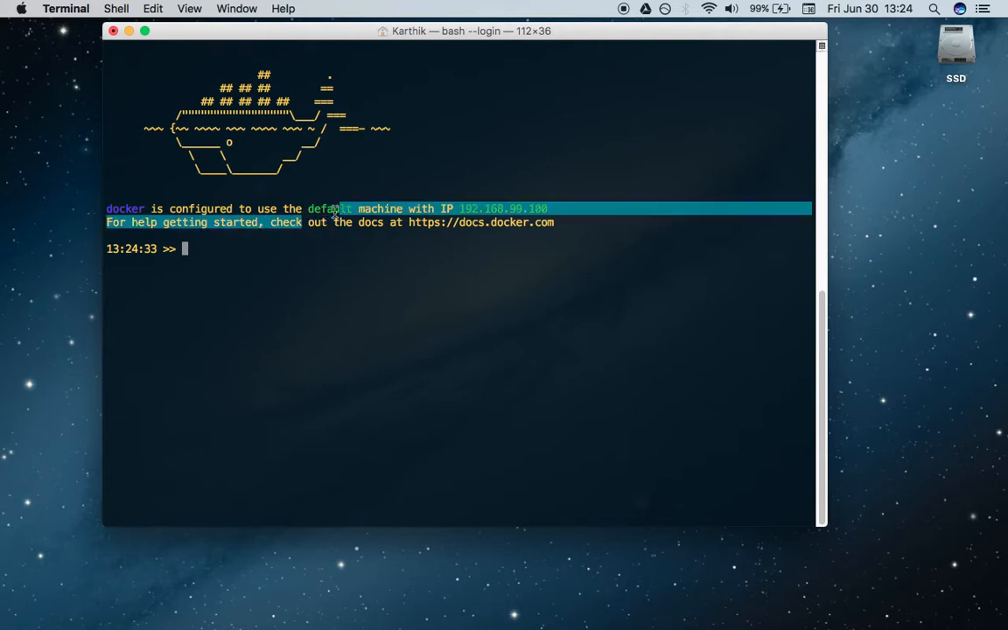
pyautogui.click(371, 249)
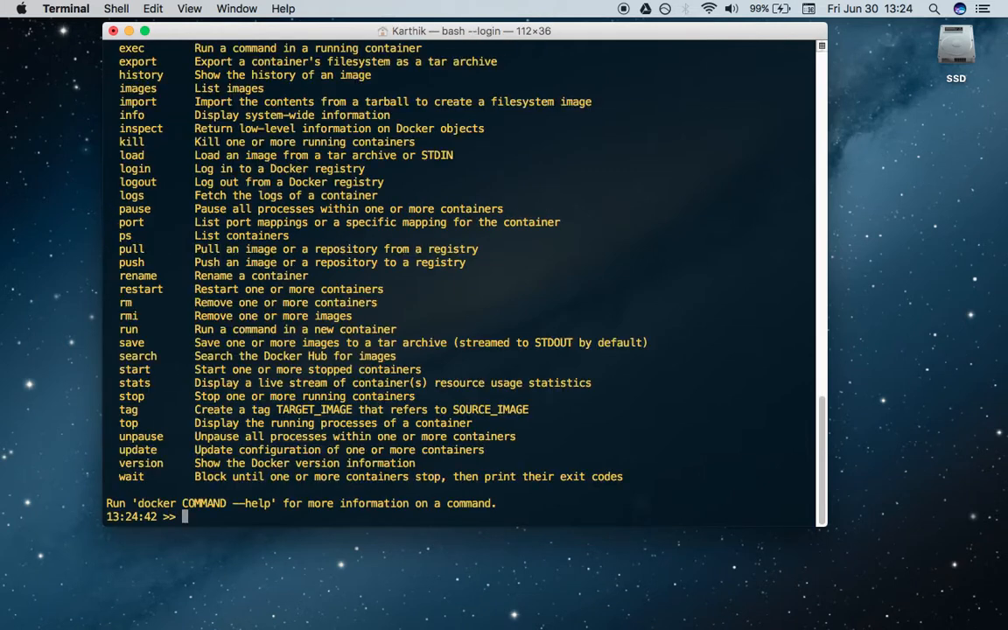
pyautogui.write('docker version')
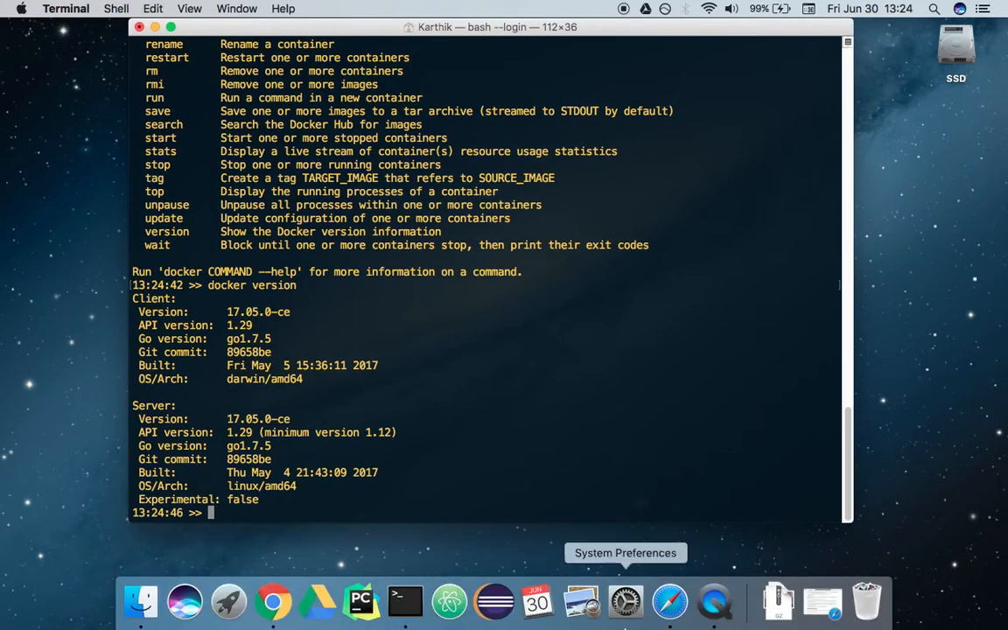
# - Return to the GitHub profile in Safari and open the data_recipes repository
pyautogui.click(669, 602)
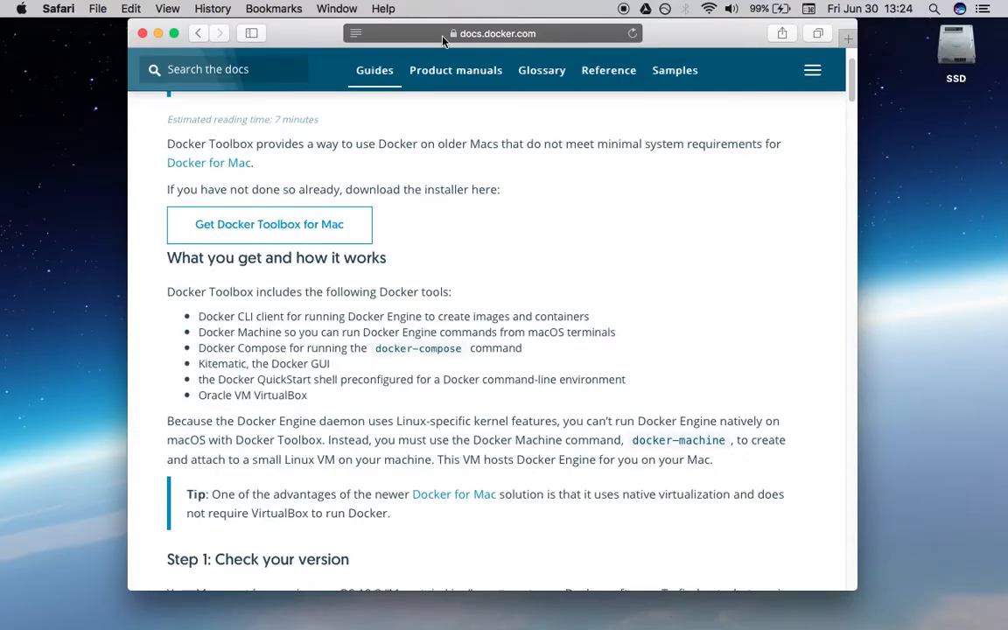
pyautogui.write('github.com/')
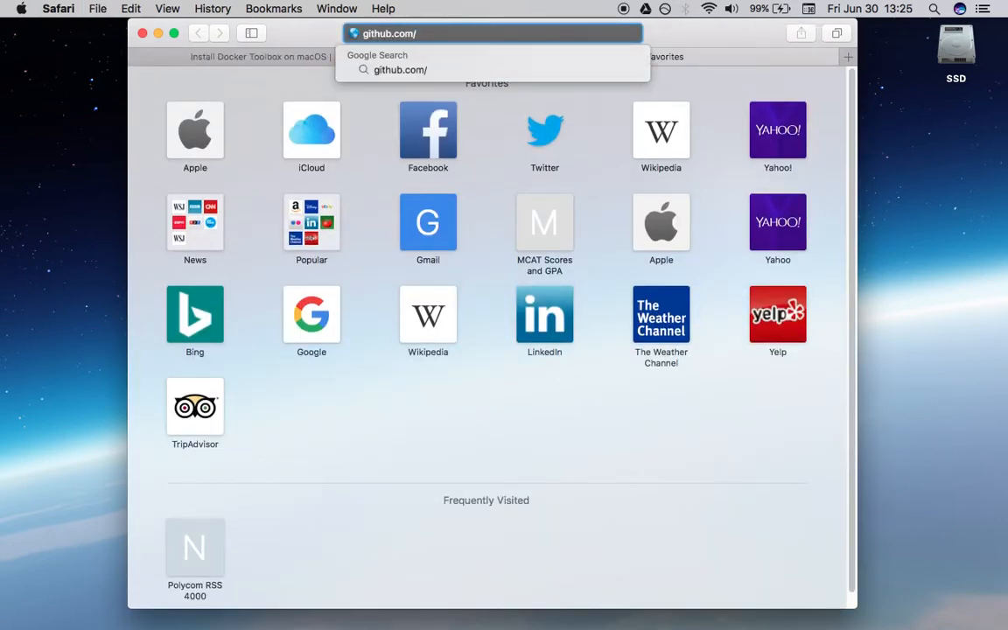
pyautogui.write('kar')
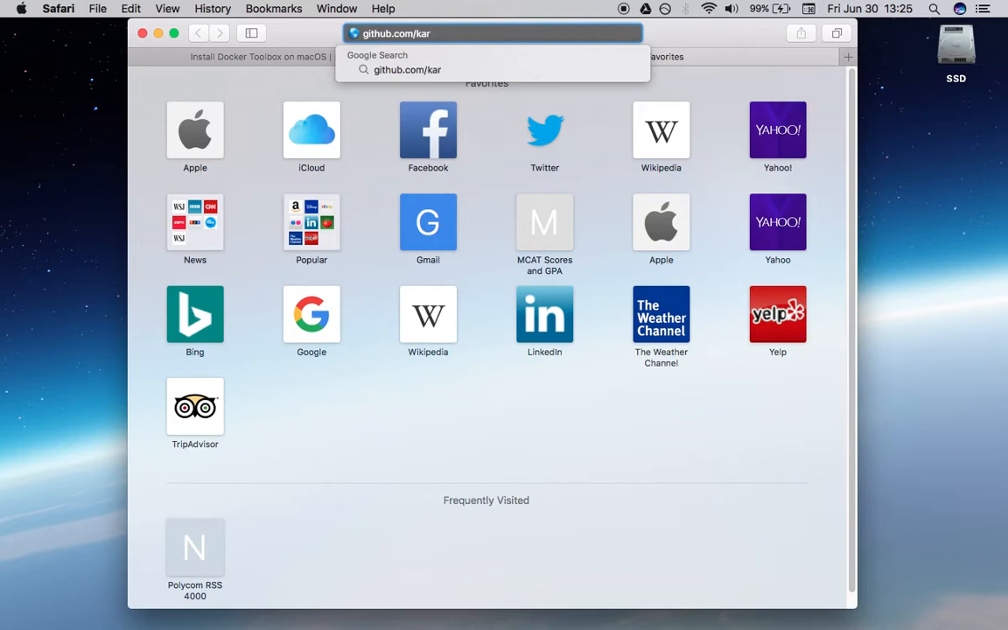
pyautogui.write('the')
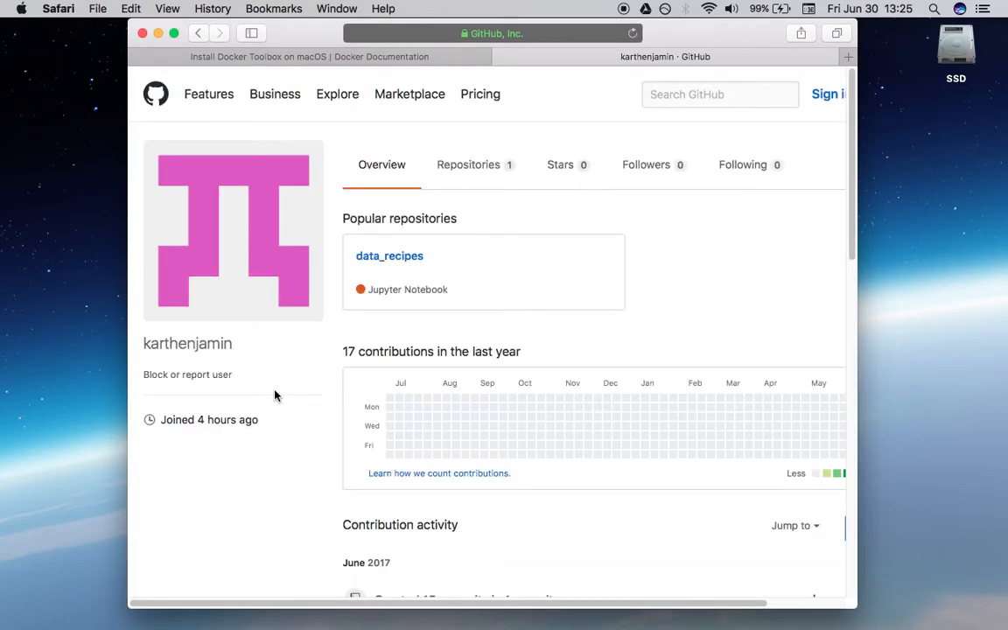
pyautogui.click(389, 256)
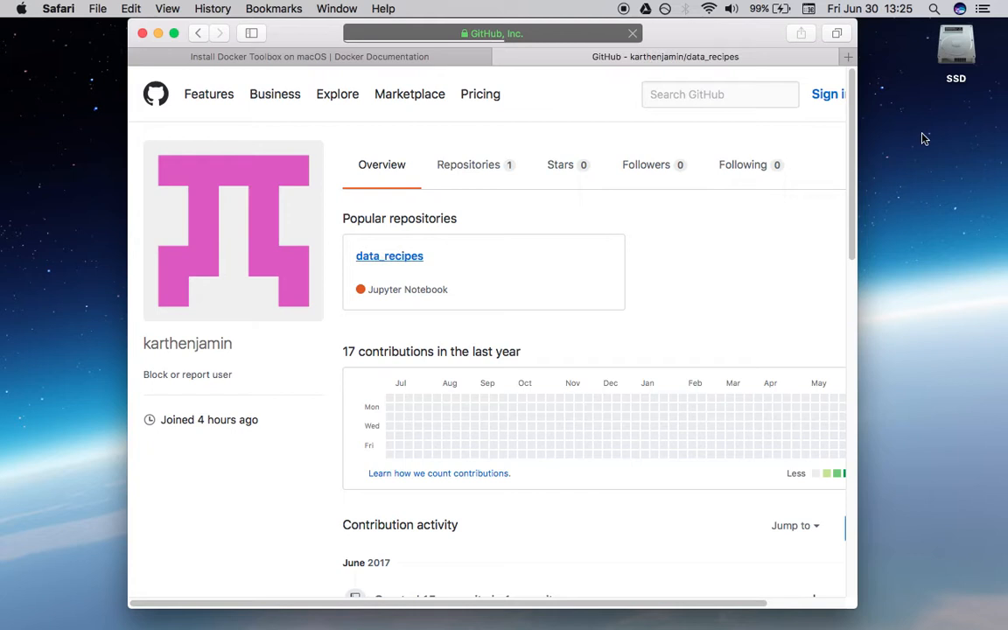
pyautogui.click(389, 256)
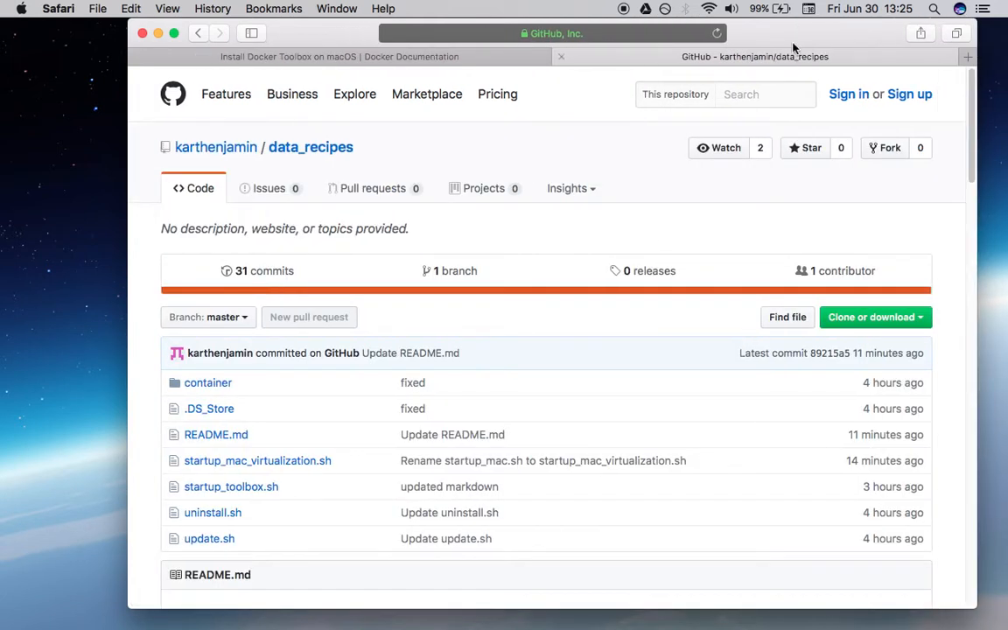
# - Scroll the README down to the Mac without Virtualization section
pyautogui.scroll(-3)
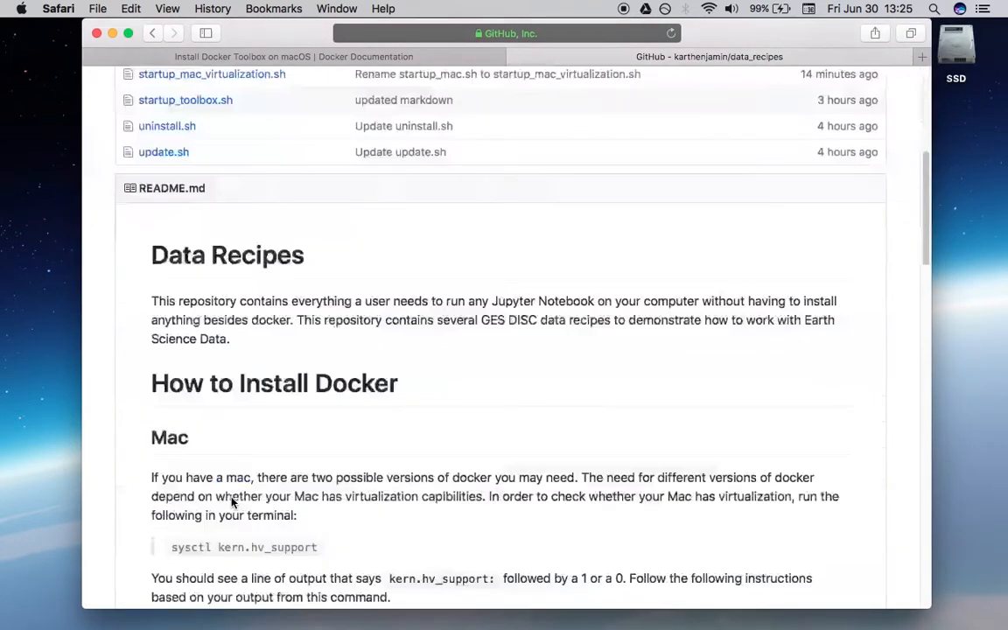
pyautogui.scroll(-3)
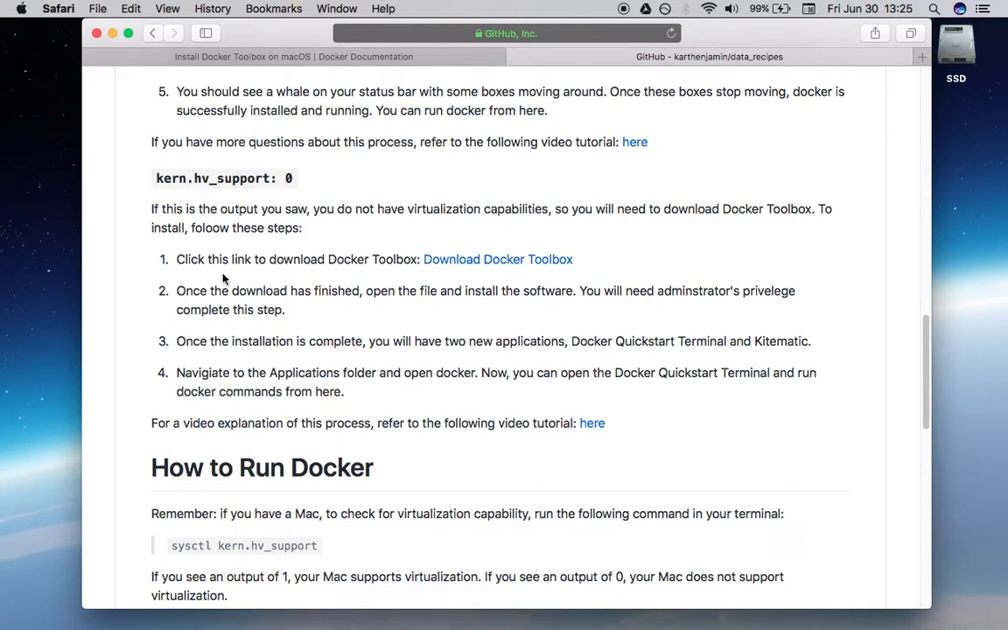
pyautogui.moveTo(781, 388)
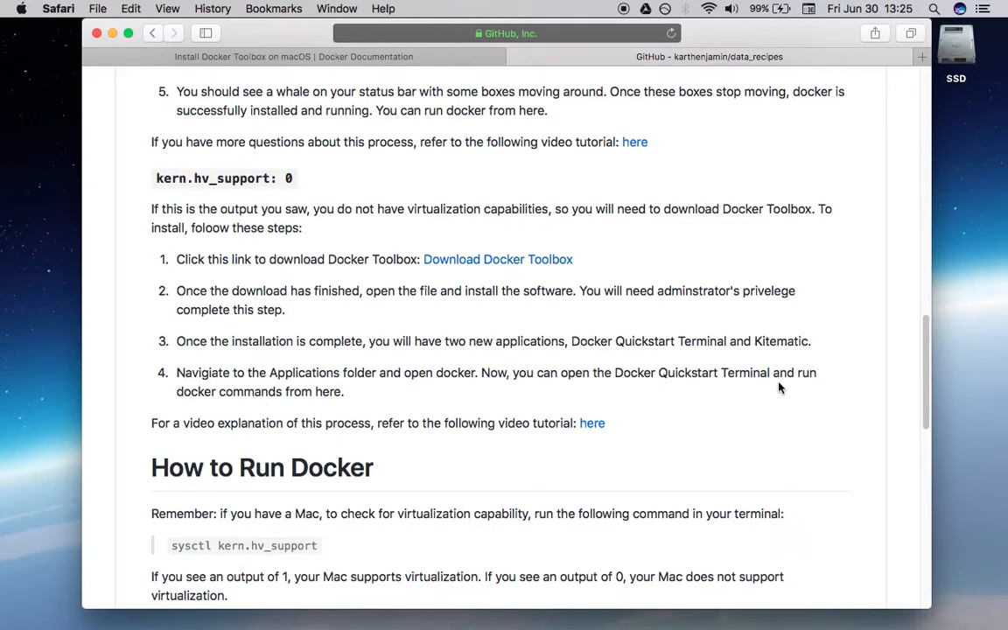
pyautogui.scroll(-3)
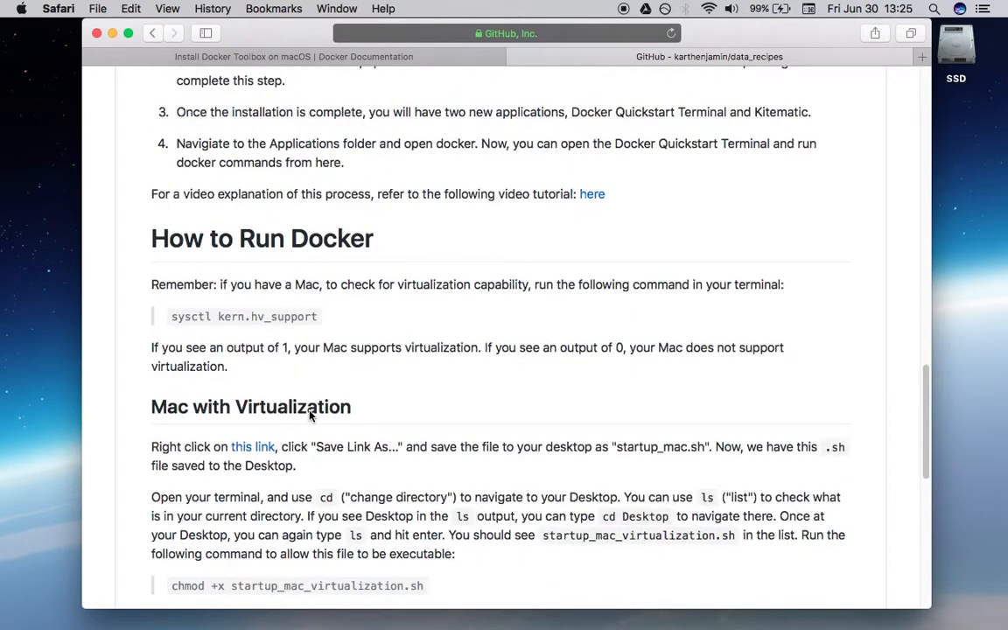
pyautogui.scroll(-3)
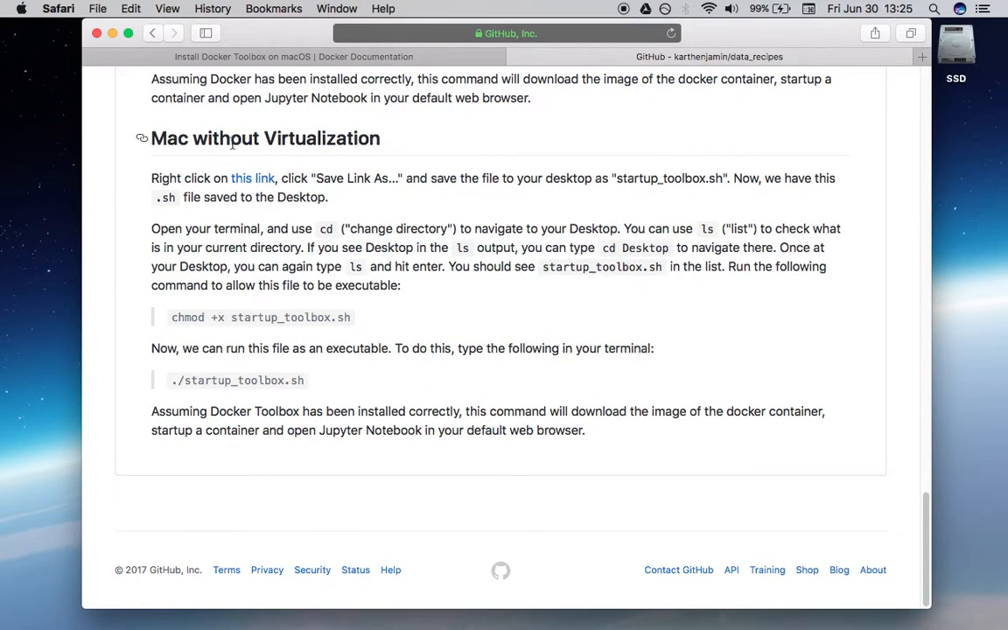
pyautogui.moveTo(252, 179)
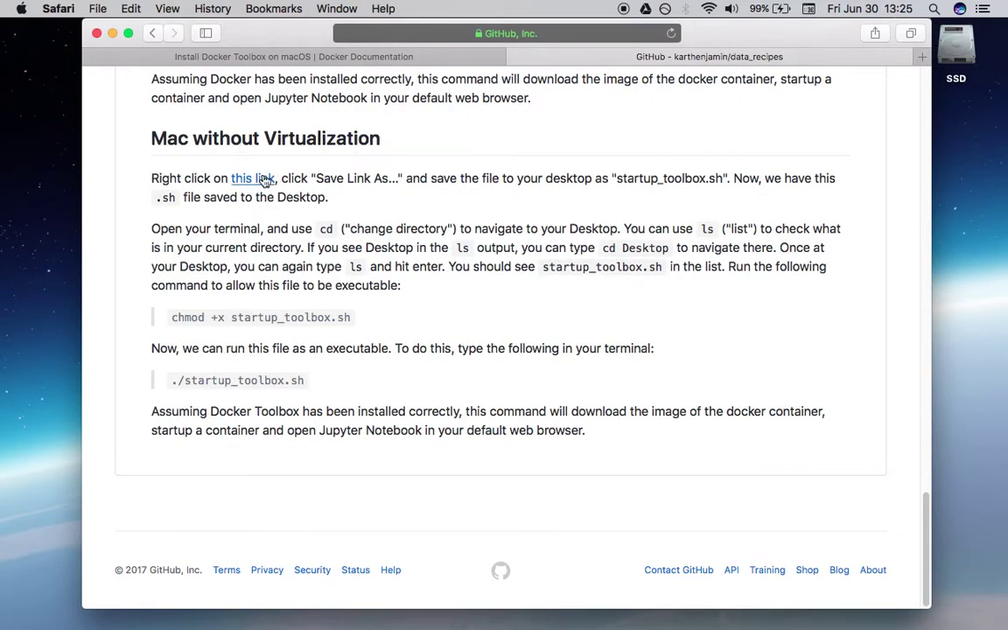
# - Download the linked startup_toolbox.sh file to the Desktop, keeping its name
pyautogui.rightClick(252, 178)
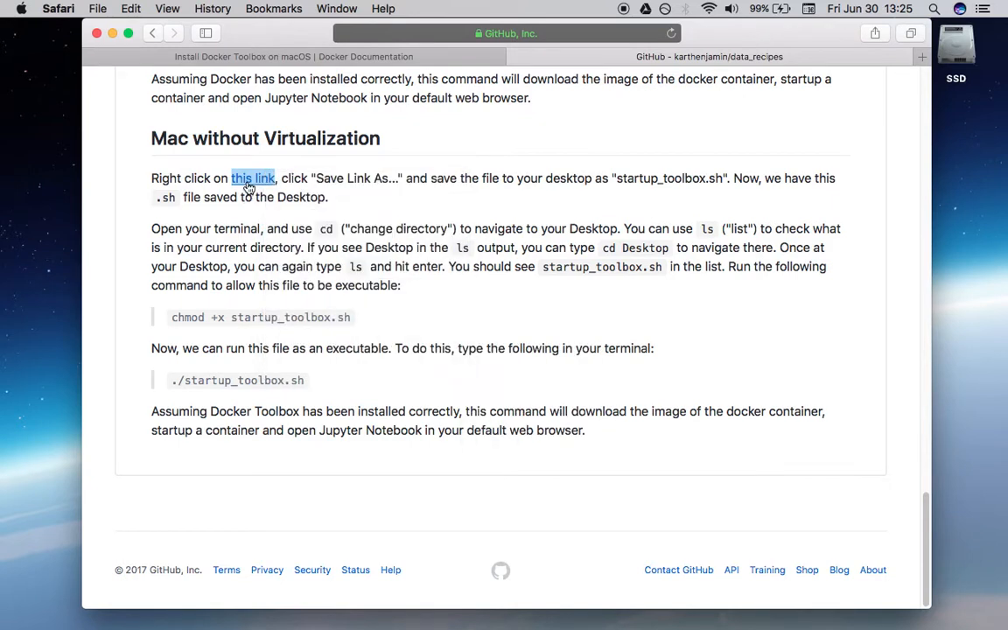
pyautogui.rightClick(252, 178)
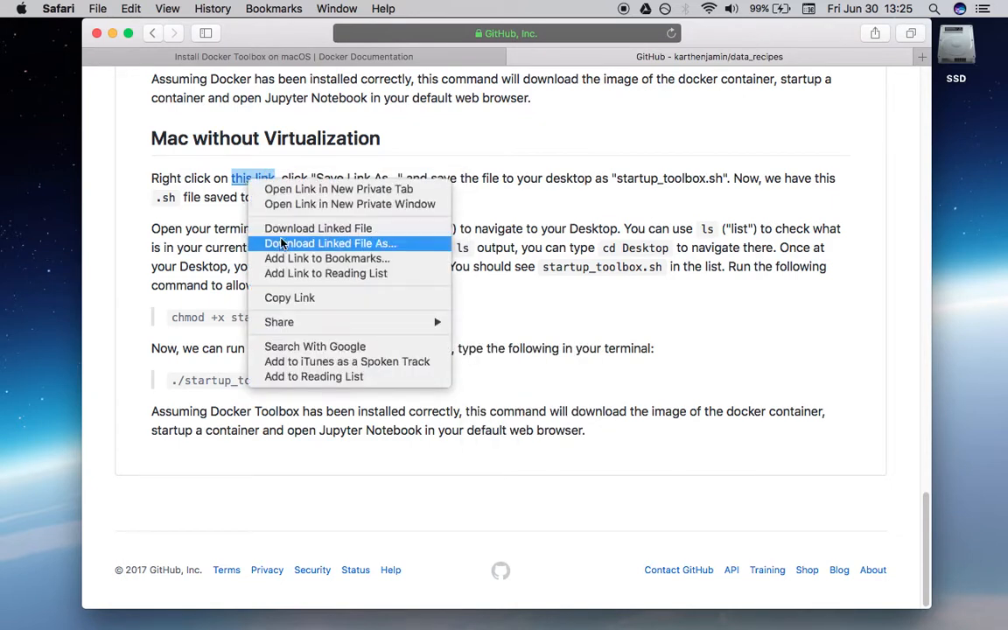
pyautogui.click(331, 243)
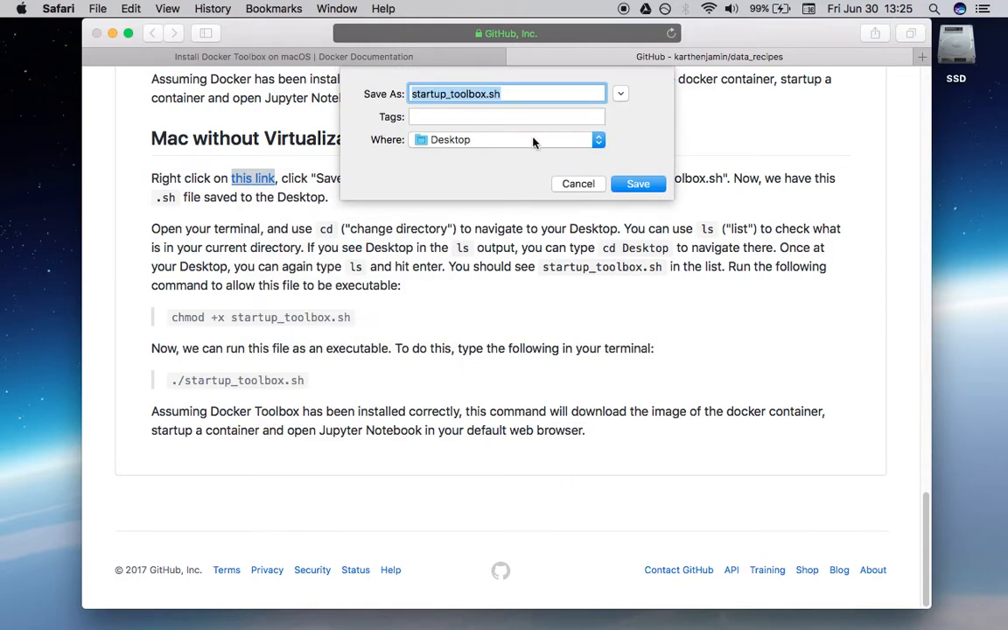
pyautogui.click(504, 95)
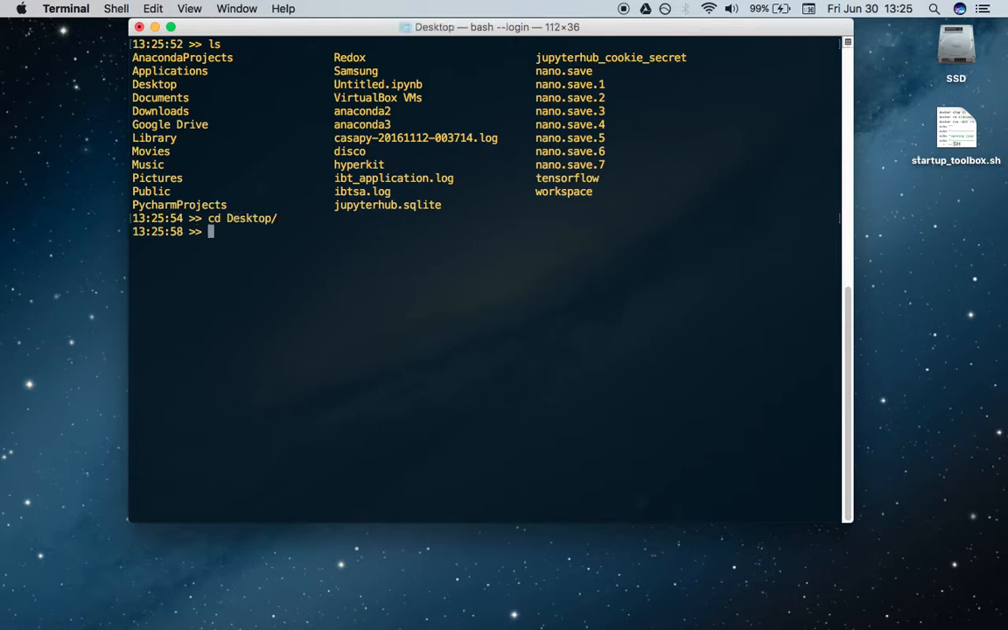
# - Make the script executable with chmod +x startup_toolbox.sh
pyautogui.write('chm')
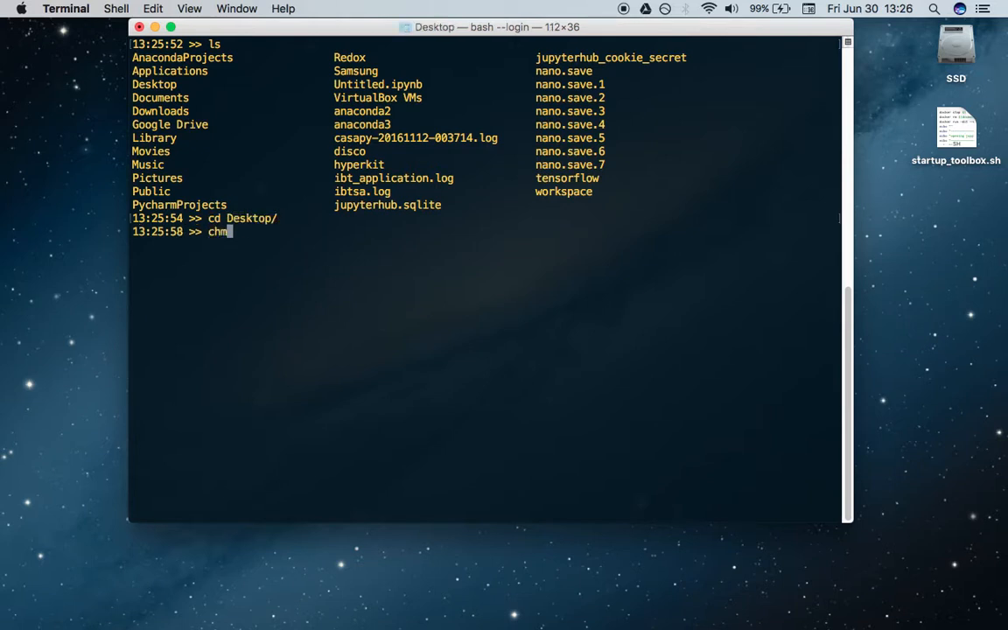
pyautogui.write('od +x')
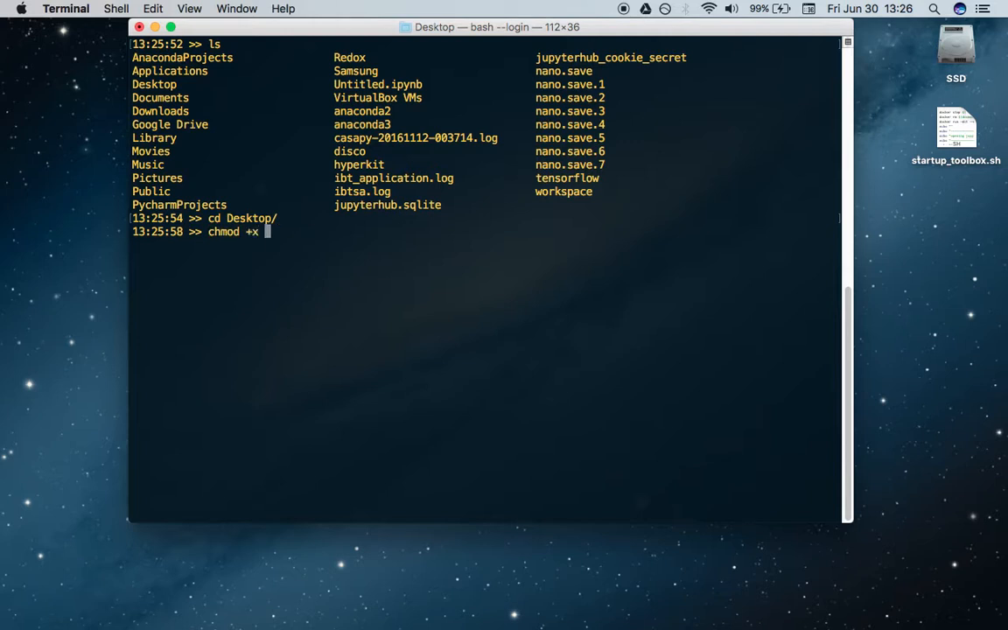
pyautogui.write('startup_toolbox.sh')
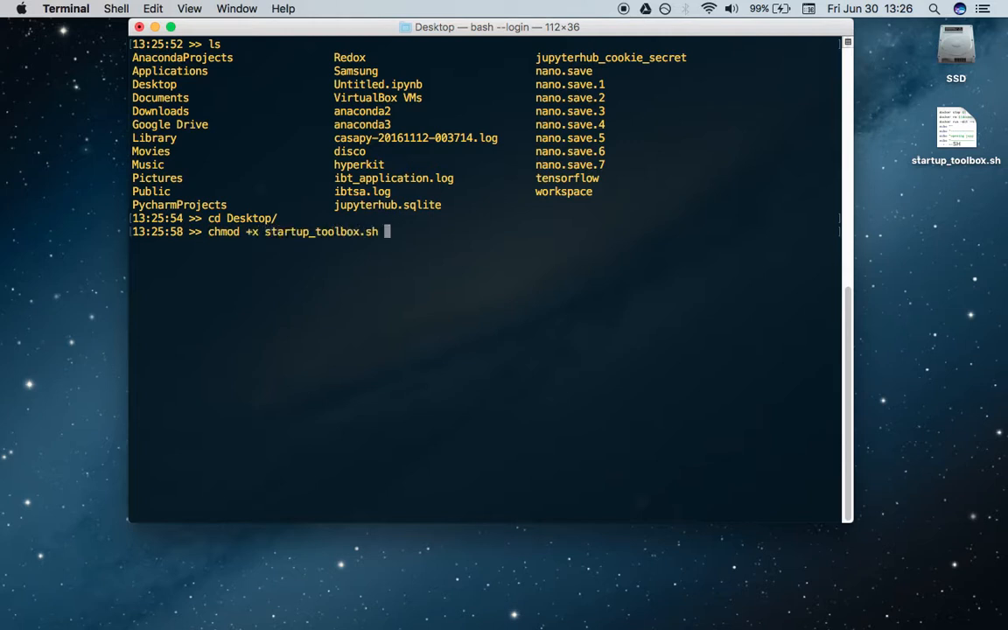
pyautogui.press('Return')
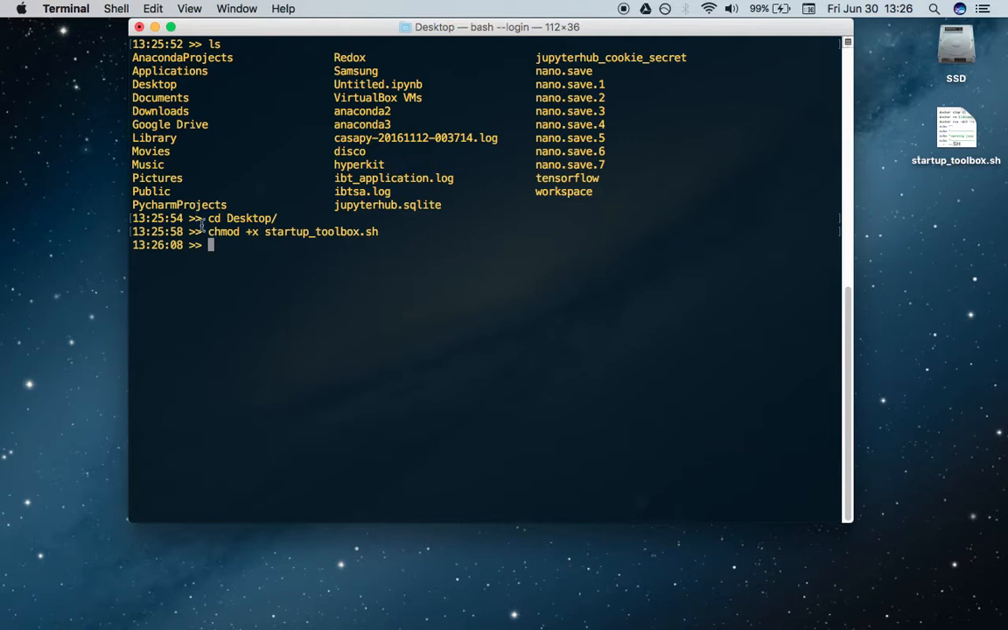
# - Run ./startup_toolbox.sh so the Jupyter home page opens in the browser
pyautogui.doubleClick(294, 231)
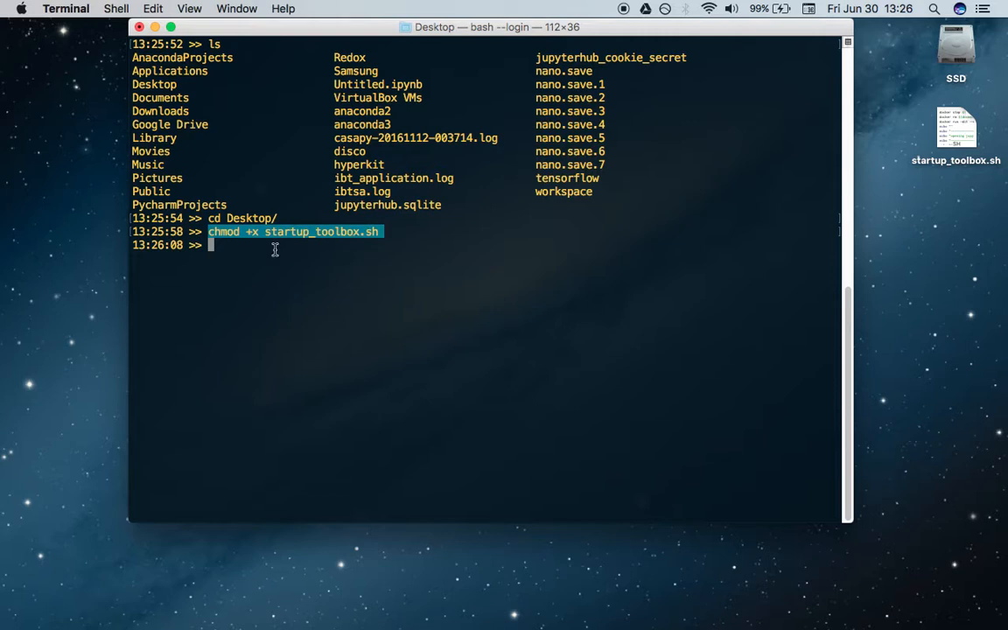
pyautogui.write('.')
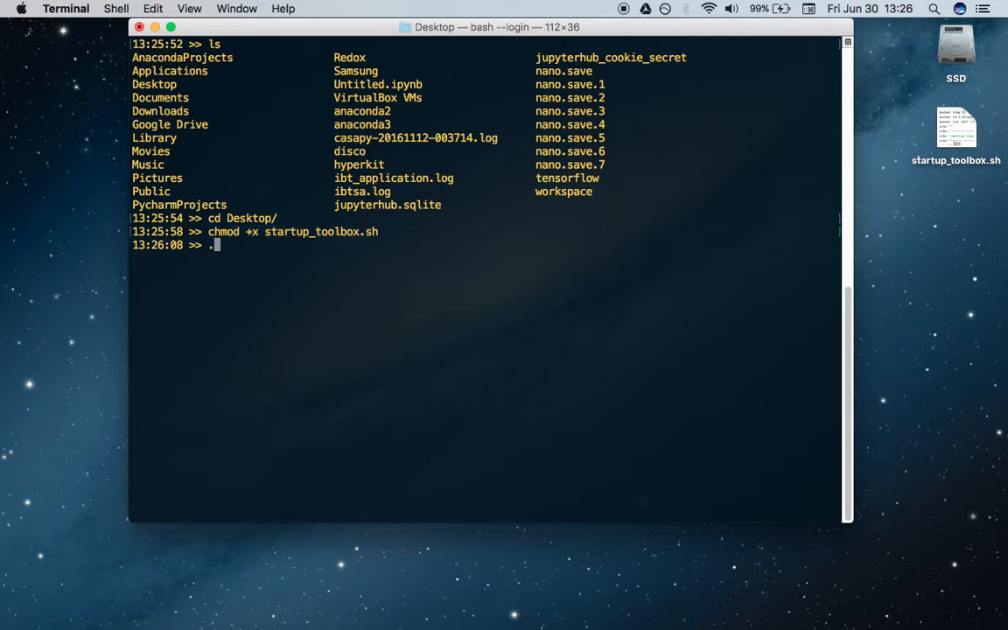
pyautogui.write('./startup_toolbox.sh')
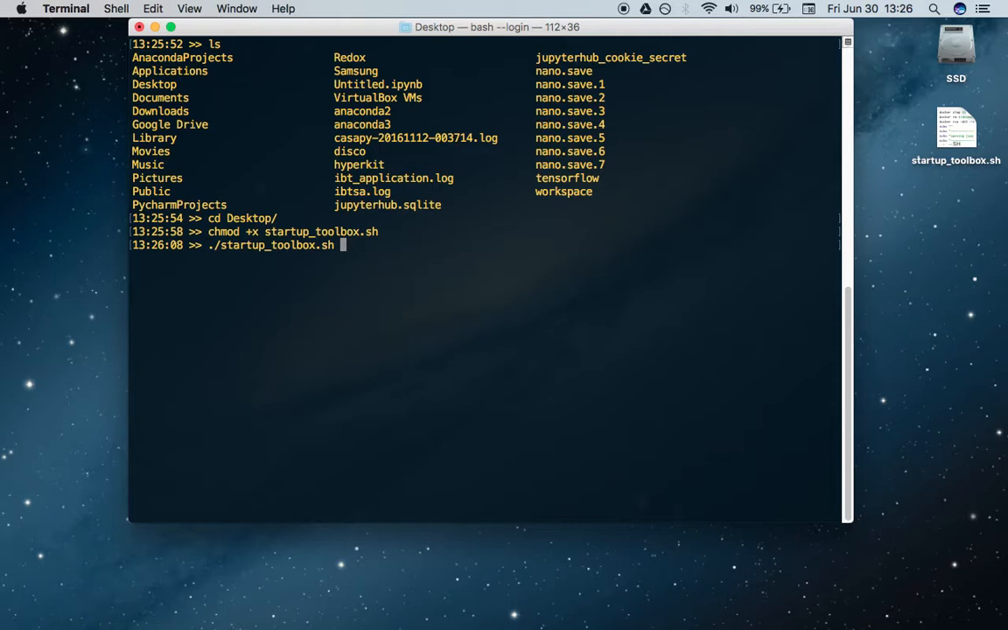
pyautogui.press('Return')
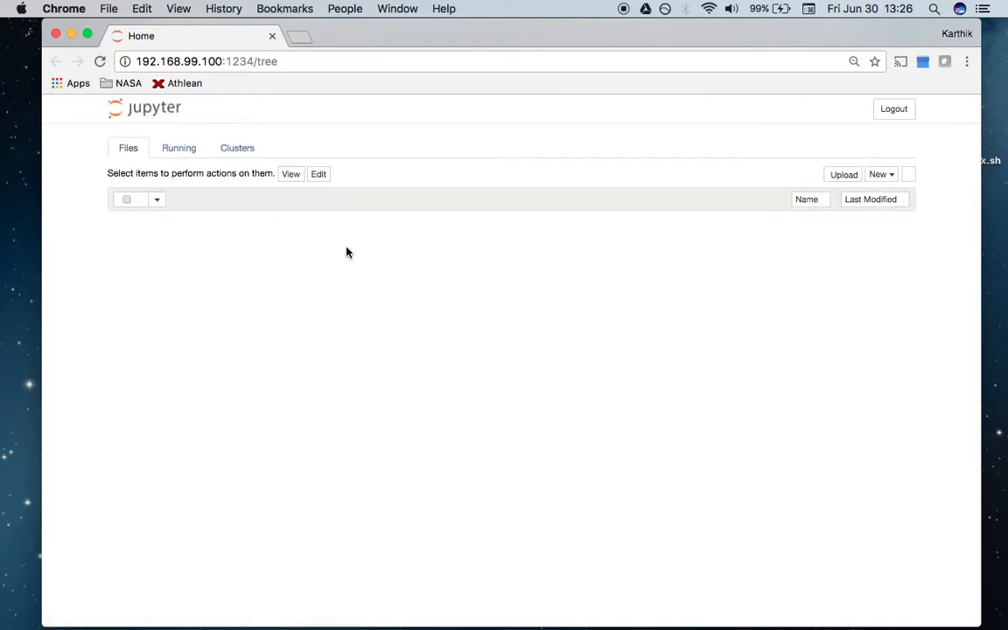
# - Load the Jupyter Files listing showing the tutorial folders and DEPENDENCIES notebook
pyautogui.click(907, 175)
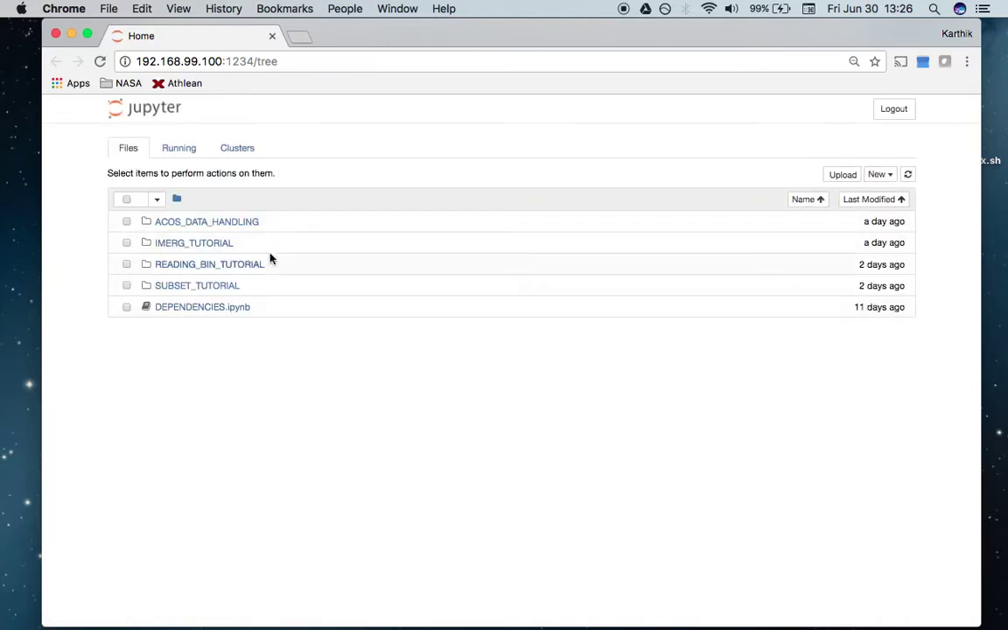
pyautogui.moveTo(196, 285)
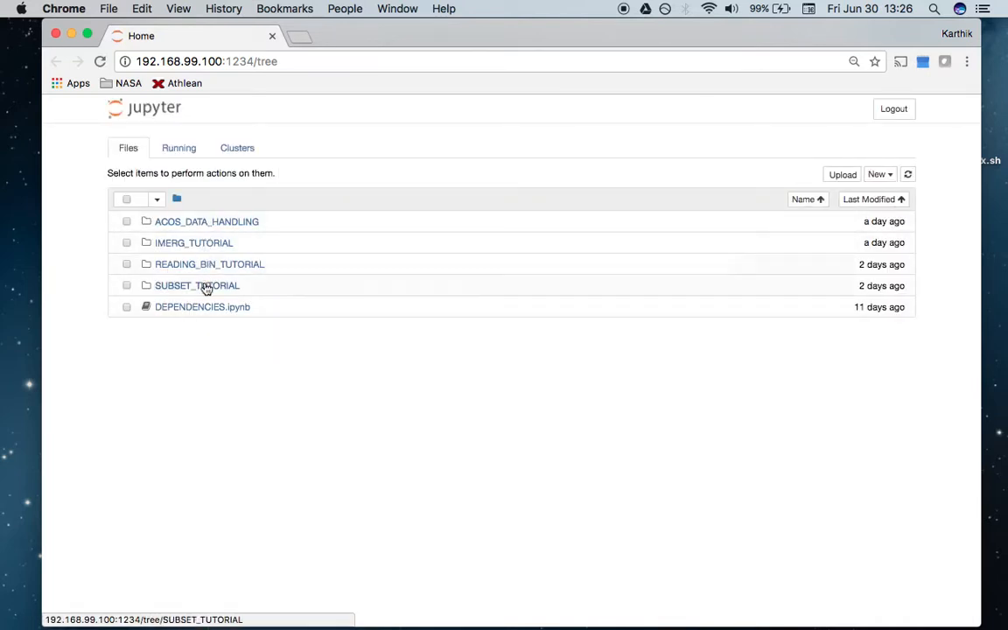
pyautogui.moveTo(378, 280)
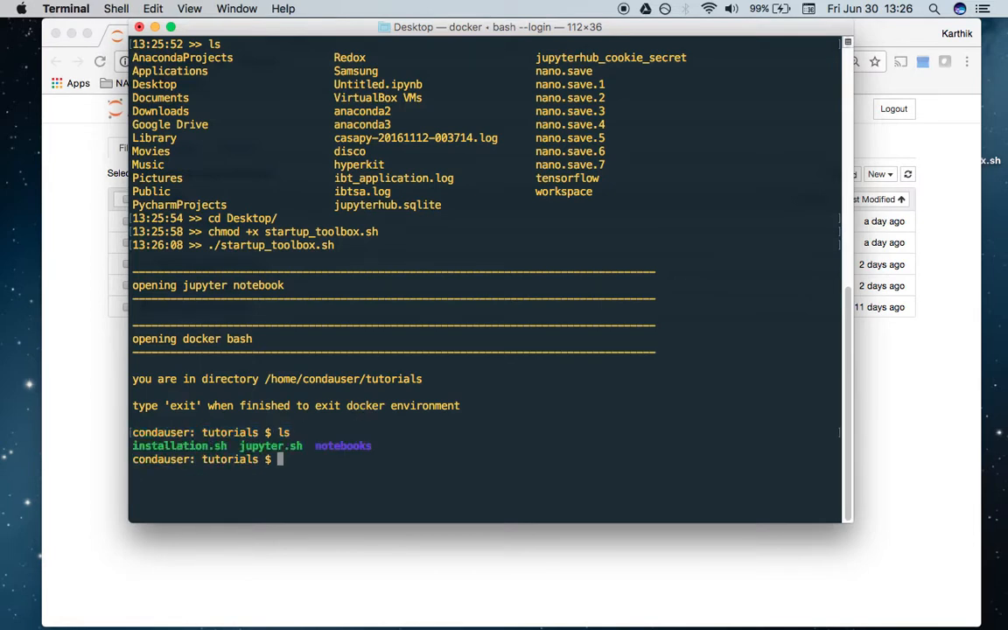
pyautogui.moveTo(382, 439)
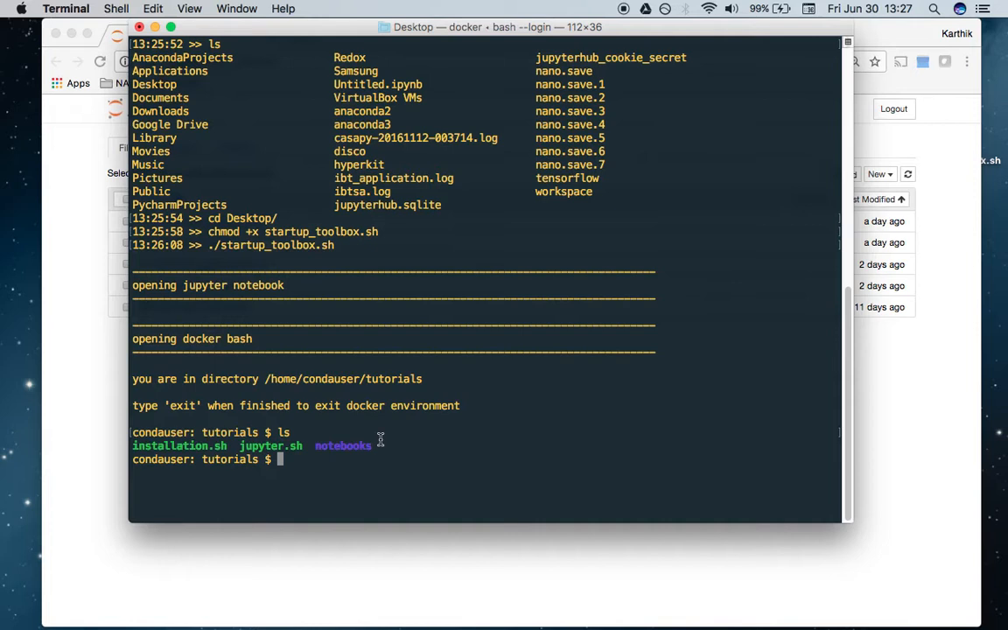
# - Change the container shell into the notebooks/ folder
pyautogui.write('cd notebooks/')
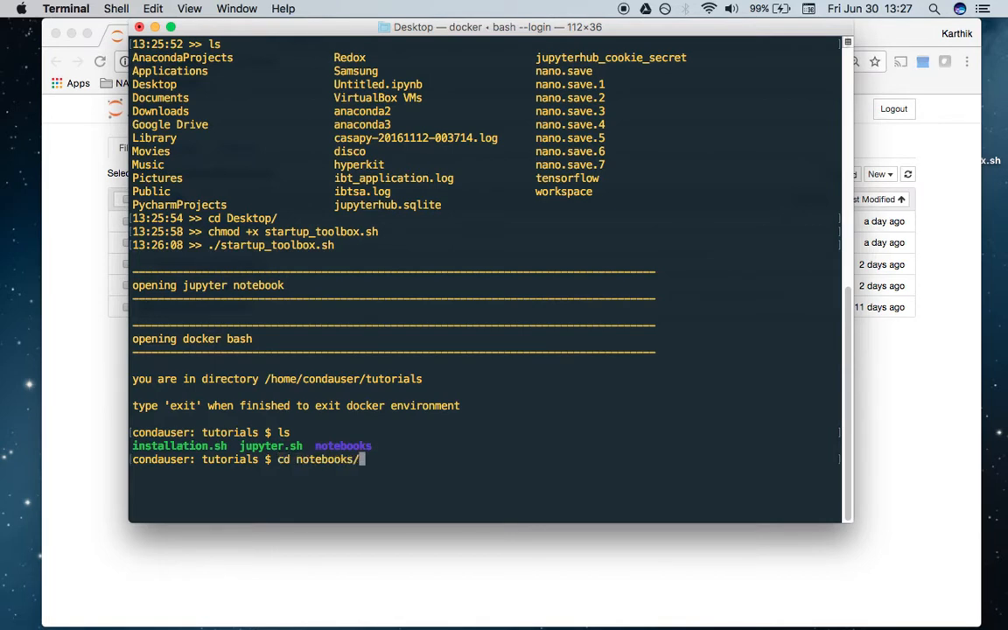
pyautogui.press('Return')
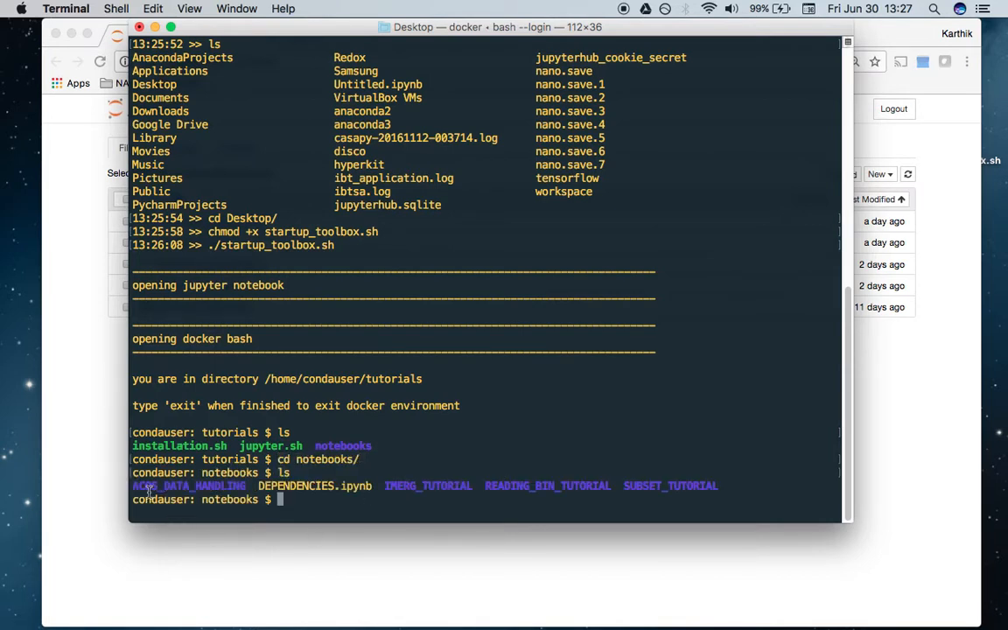
pyautogui.moveTo(477, 487)
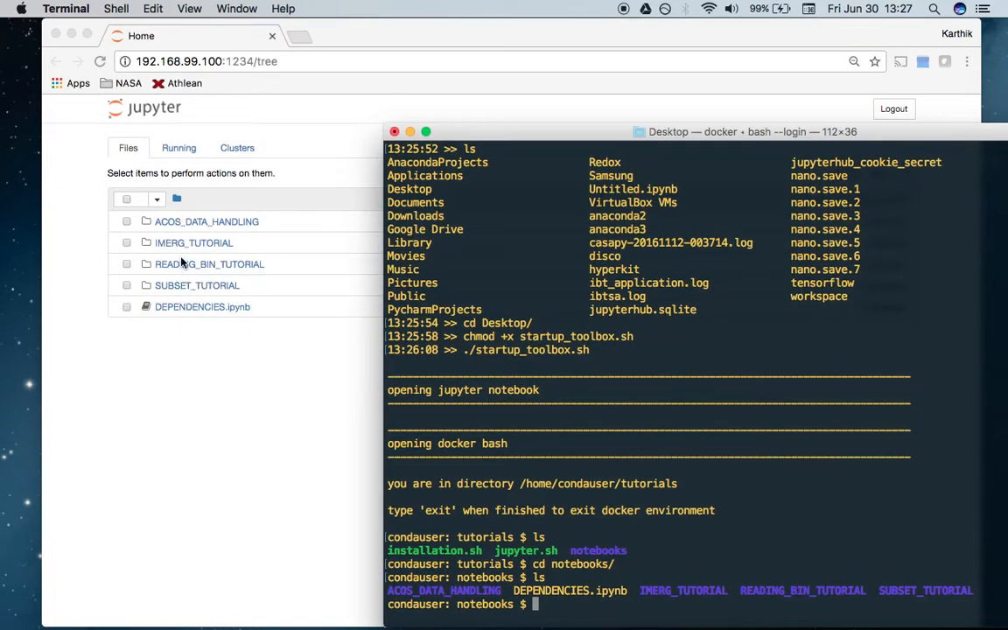
# - Enter the IMERG_TUTORIAL folder and launch IMERG_TUTORIAL.ipynb in a new page
pyautogui.click(192, 241)
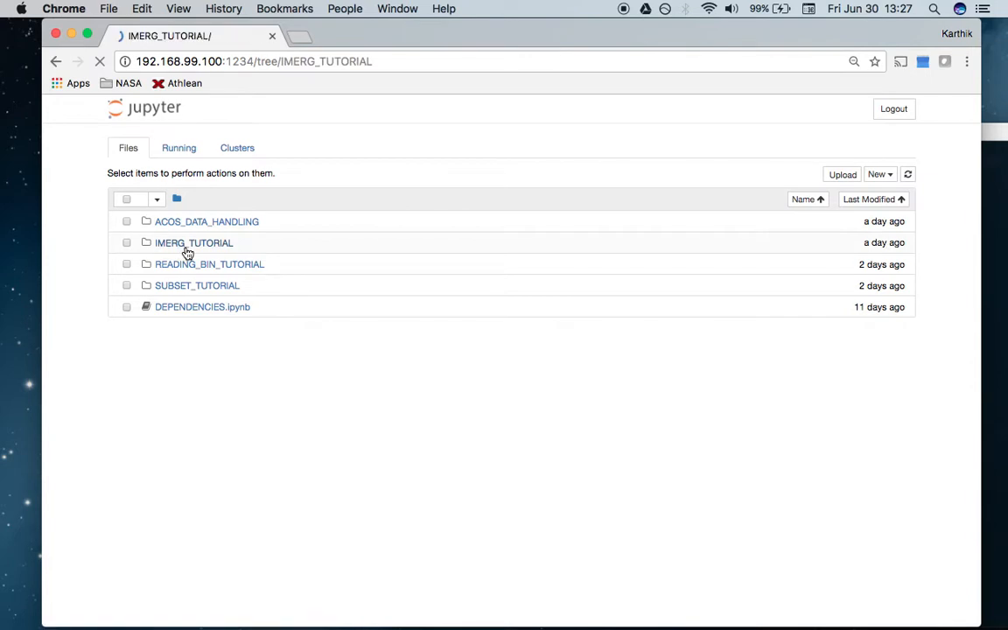
pyautogui.click(192, 242)
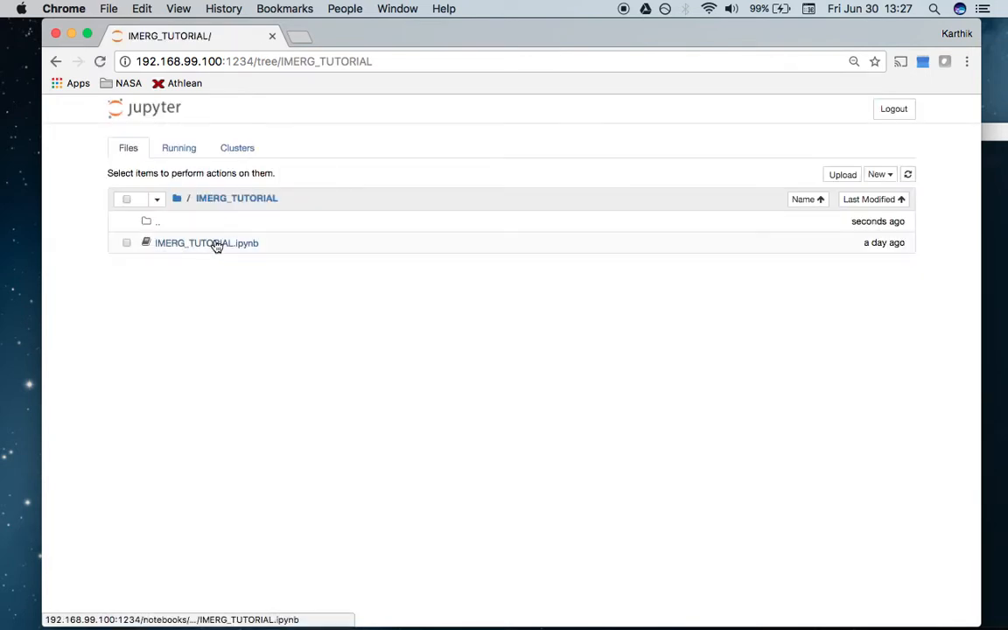
pyautogui.click(207, 243)
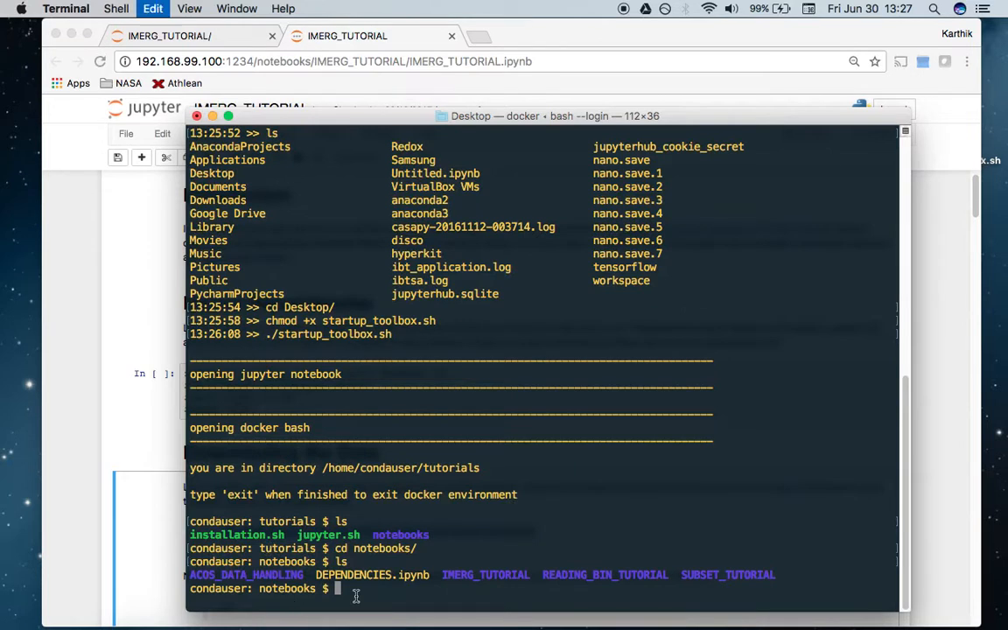
# - Change the shell into /home/condauser/tutorials/notebooks/IMERG_TUTORIAL and return to the README in Safari
pyautogui.write('cd /home/condauser/tutorials/notebooks/IMERG_TUTORIAL')
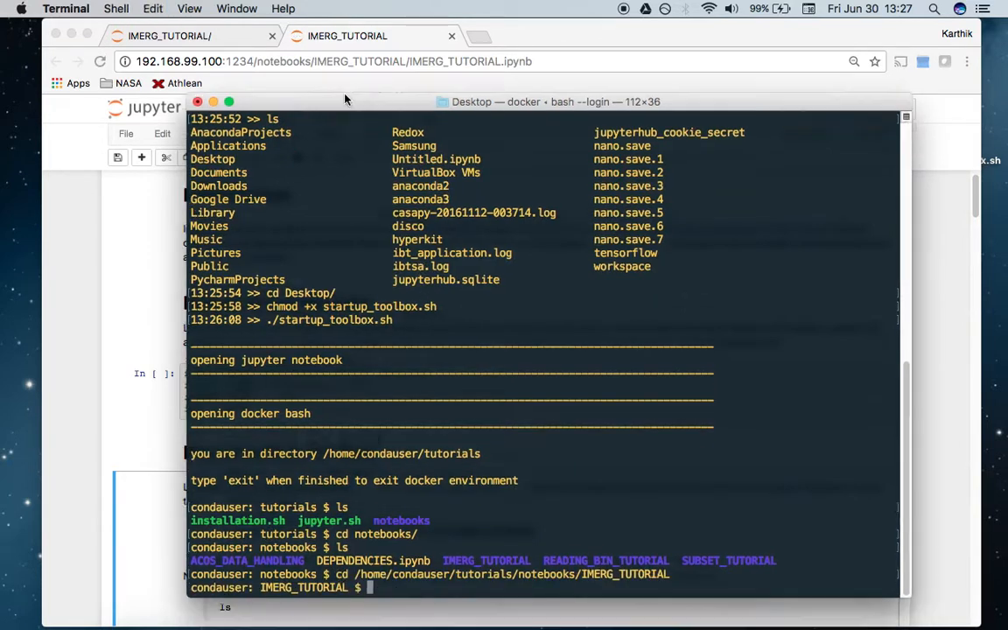
pyautogui.moveTo(551, 102); pyautogui.dragTo(551, 52)
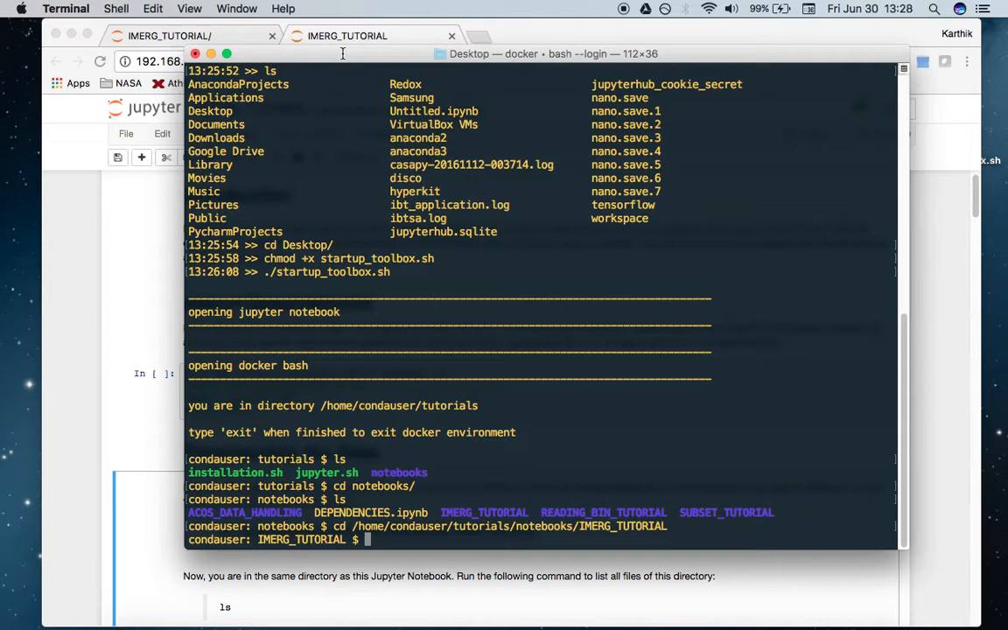
pyautogui.doubleClick(343, 259)
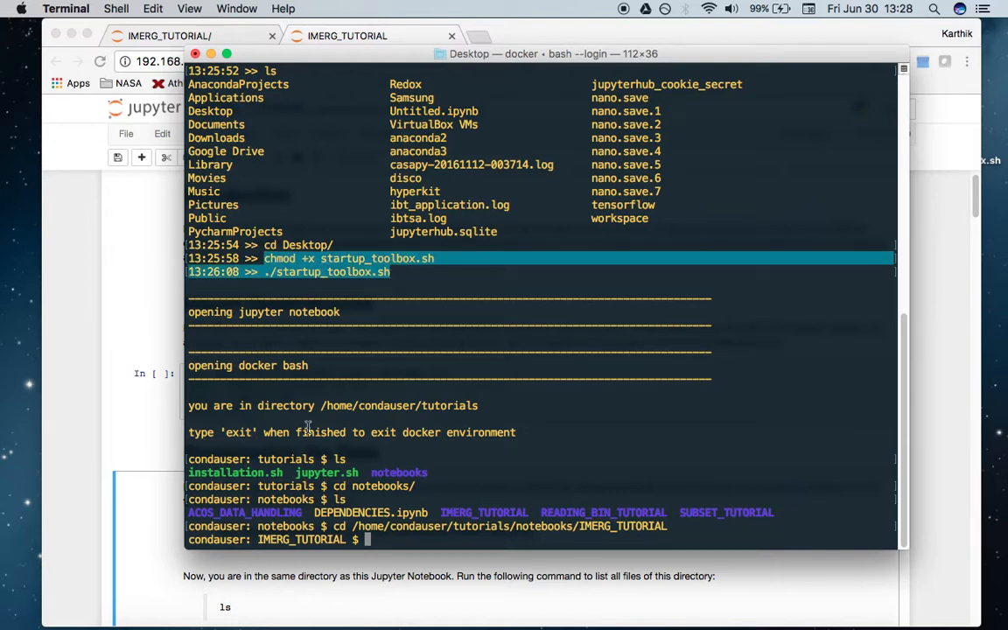
pyautogui.click(184, 35)
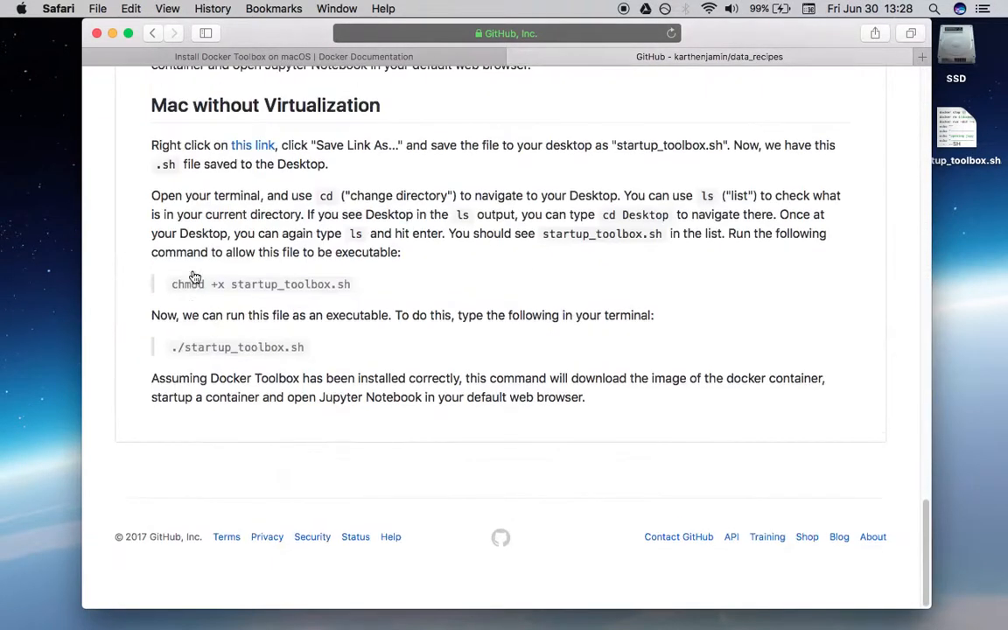
pyautogui.scroll(3)
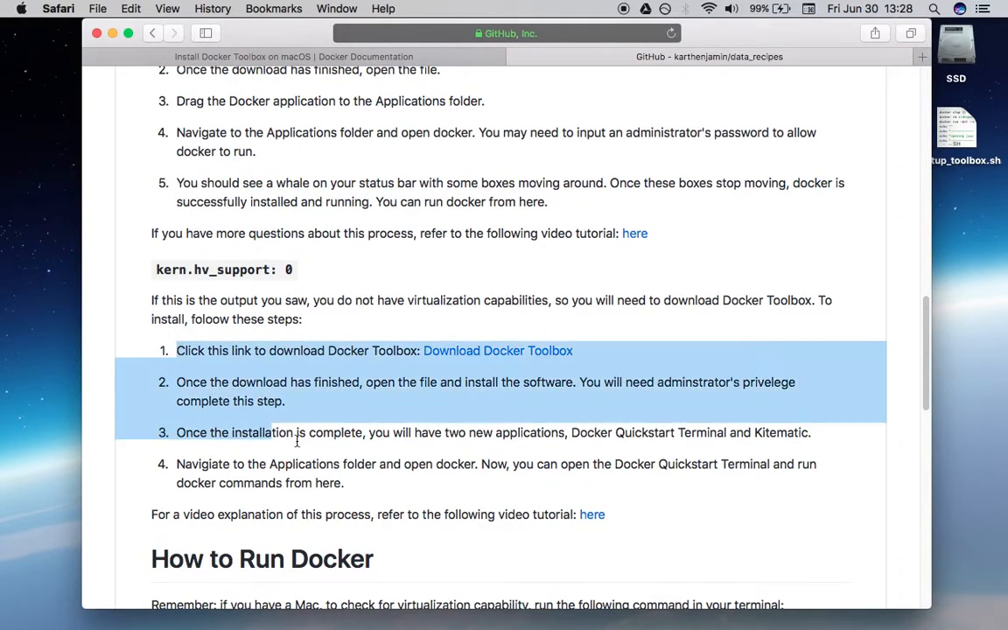
pyautogui.scroll(-3)
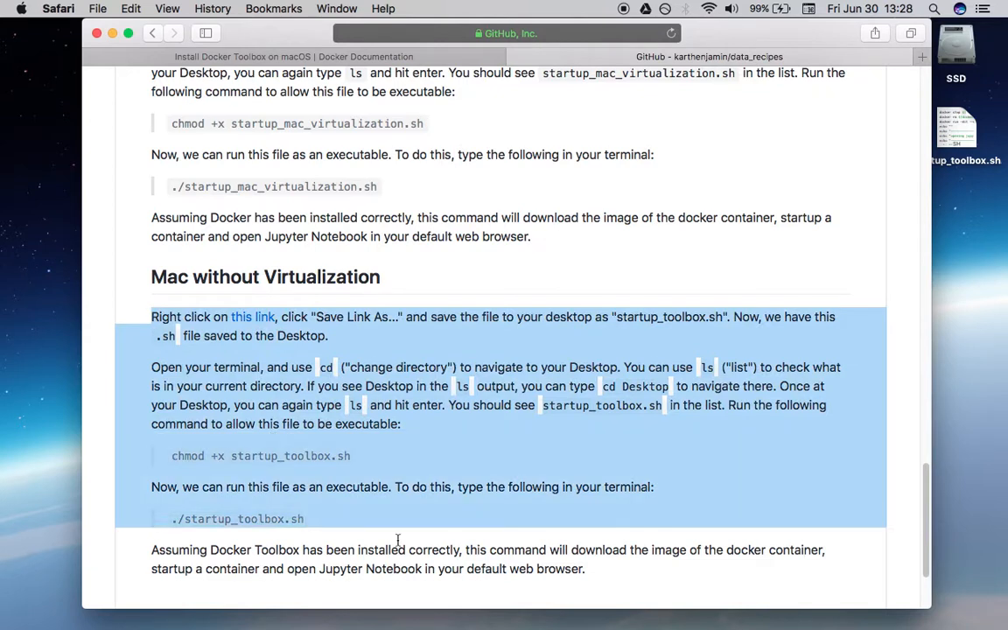
pyautogui.scroll(3)
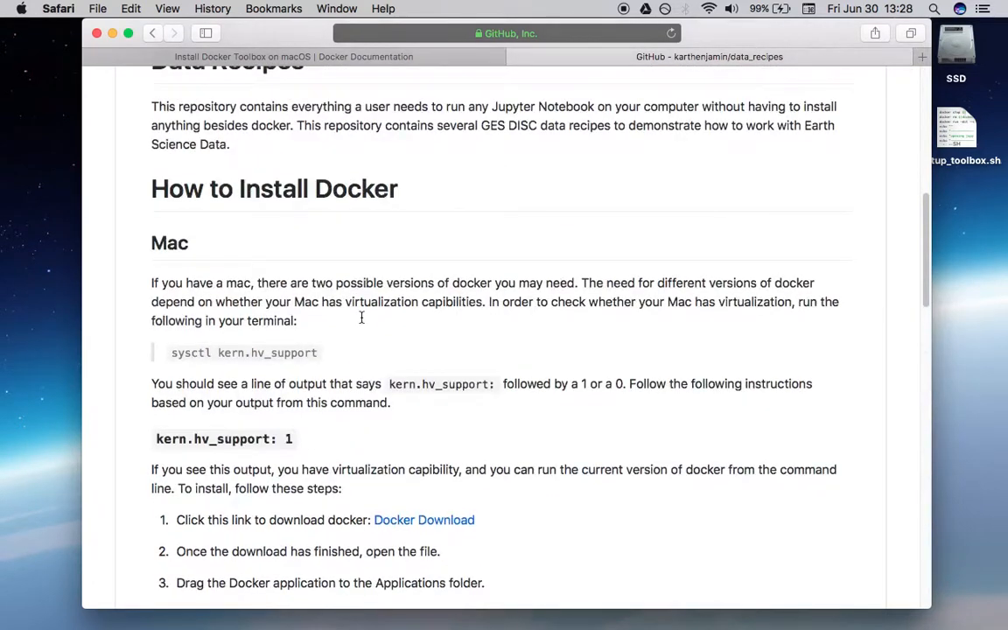